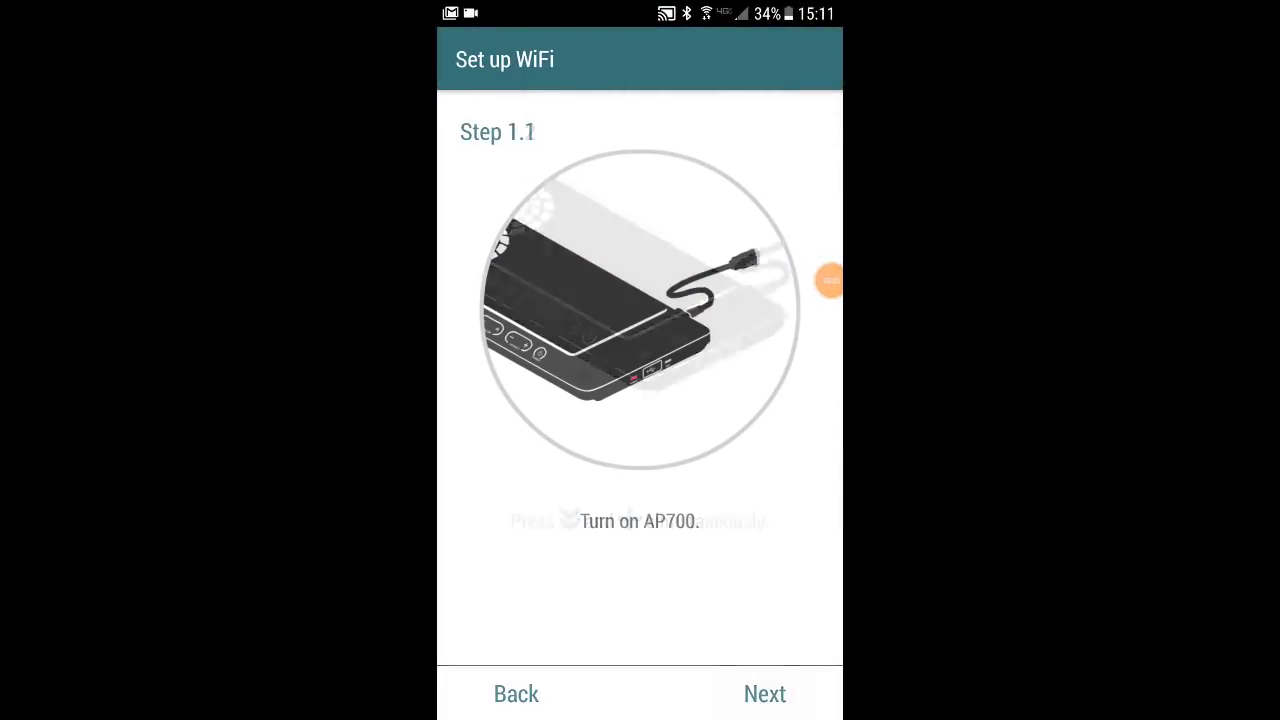
- Advance through setup steps 1.1–1.3: lamp powered on, pairing mode, Wi-Fi indicator flashing
left_click(764, 692)
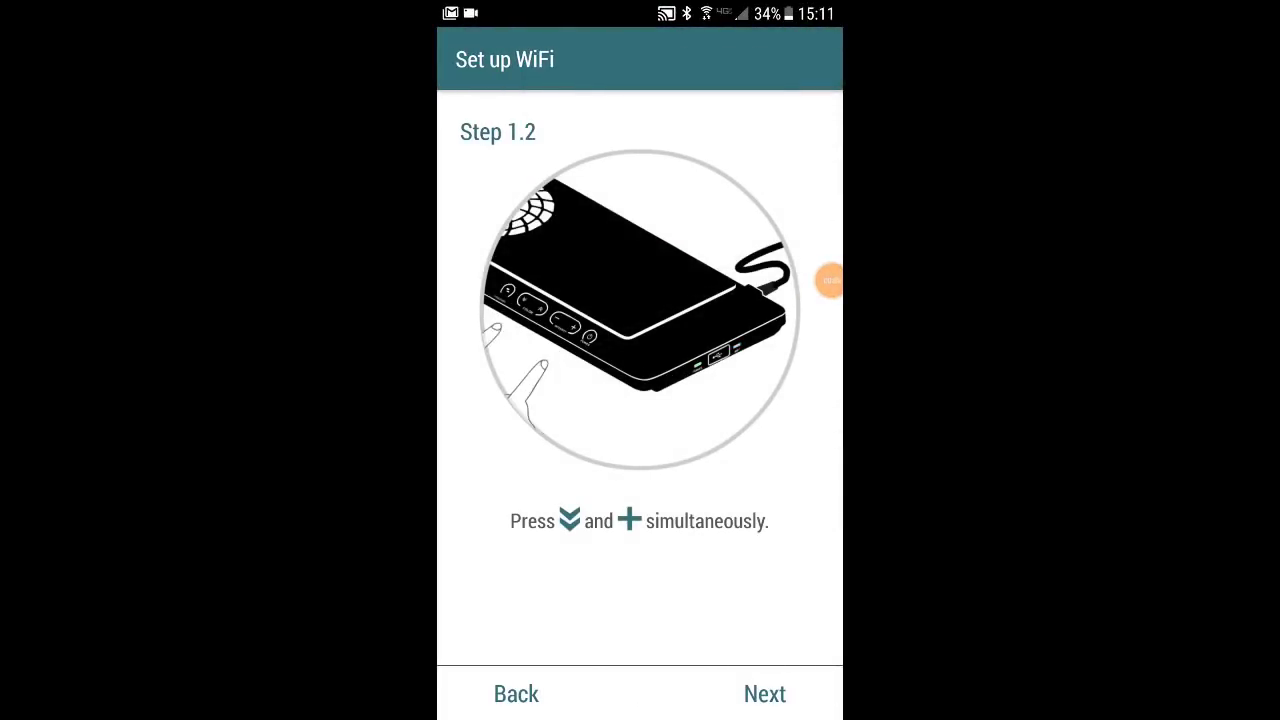
left_click(764, 692)
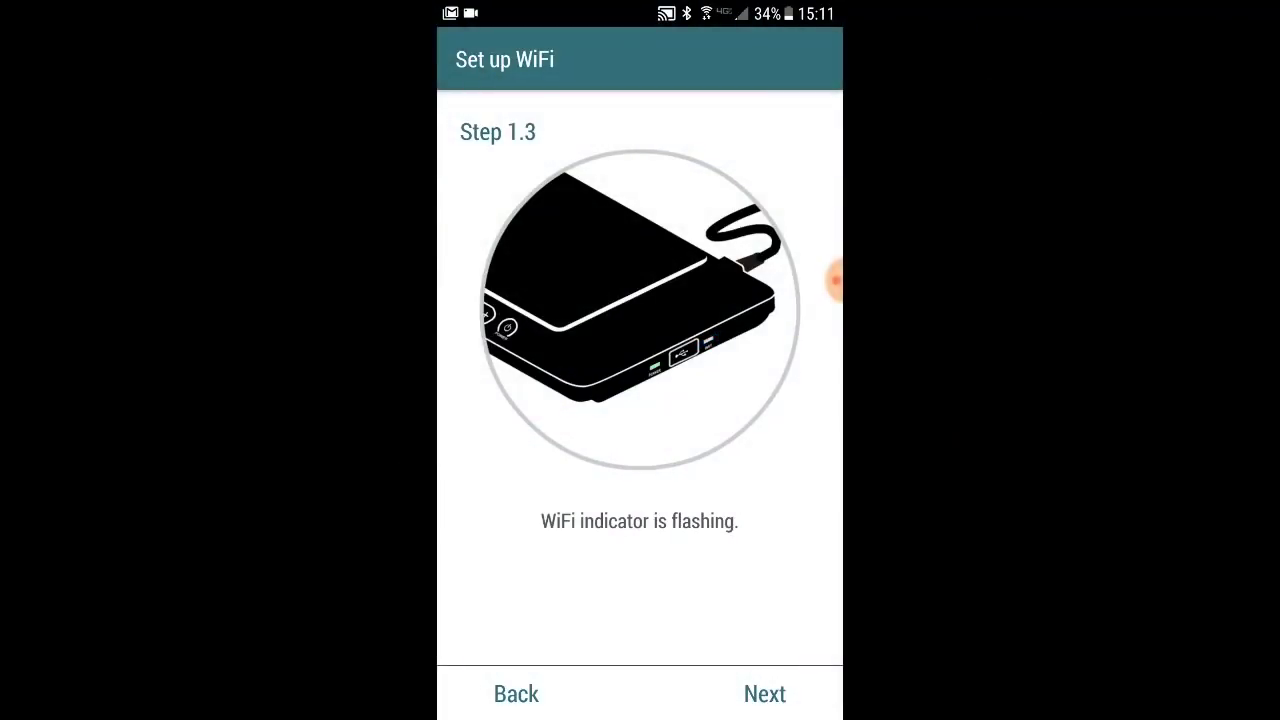
left_click(764, 692)
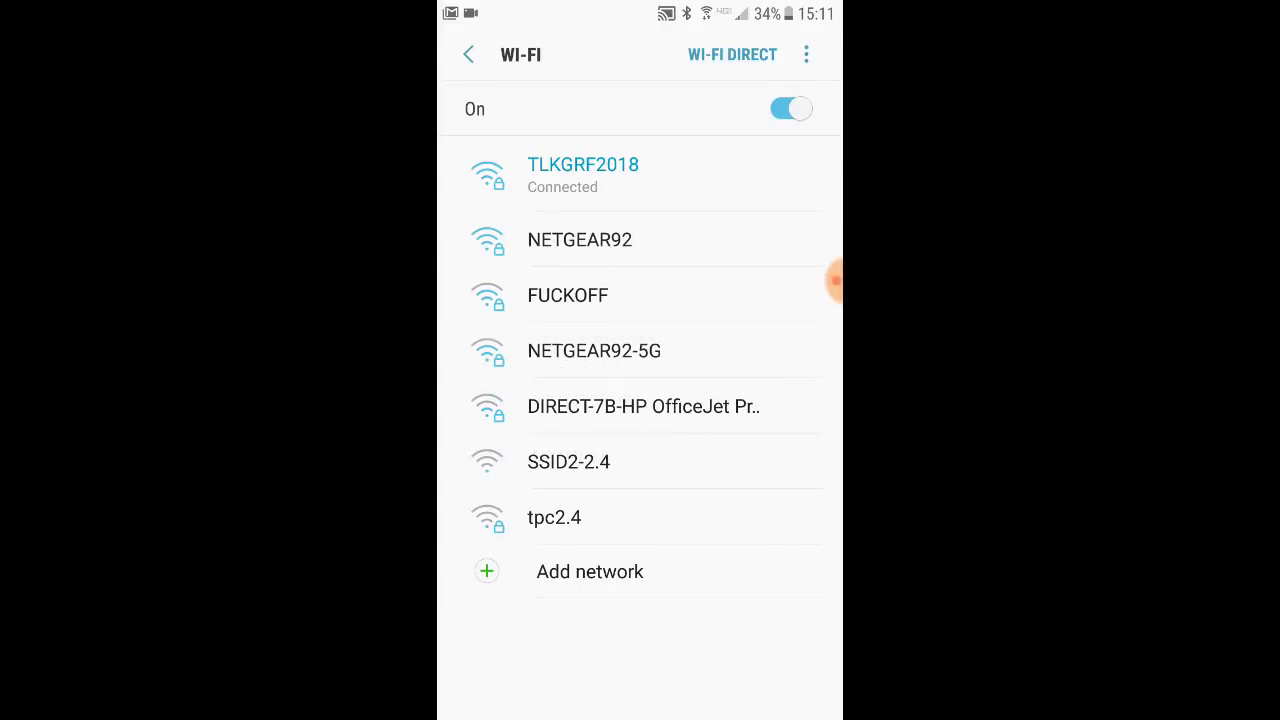
- Leave the phone's Wi-Fi network list and return to the lamp setup at Step 2
left_click(582, 176)
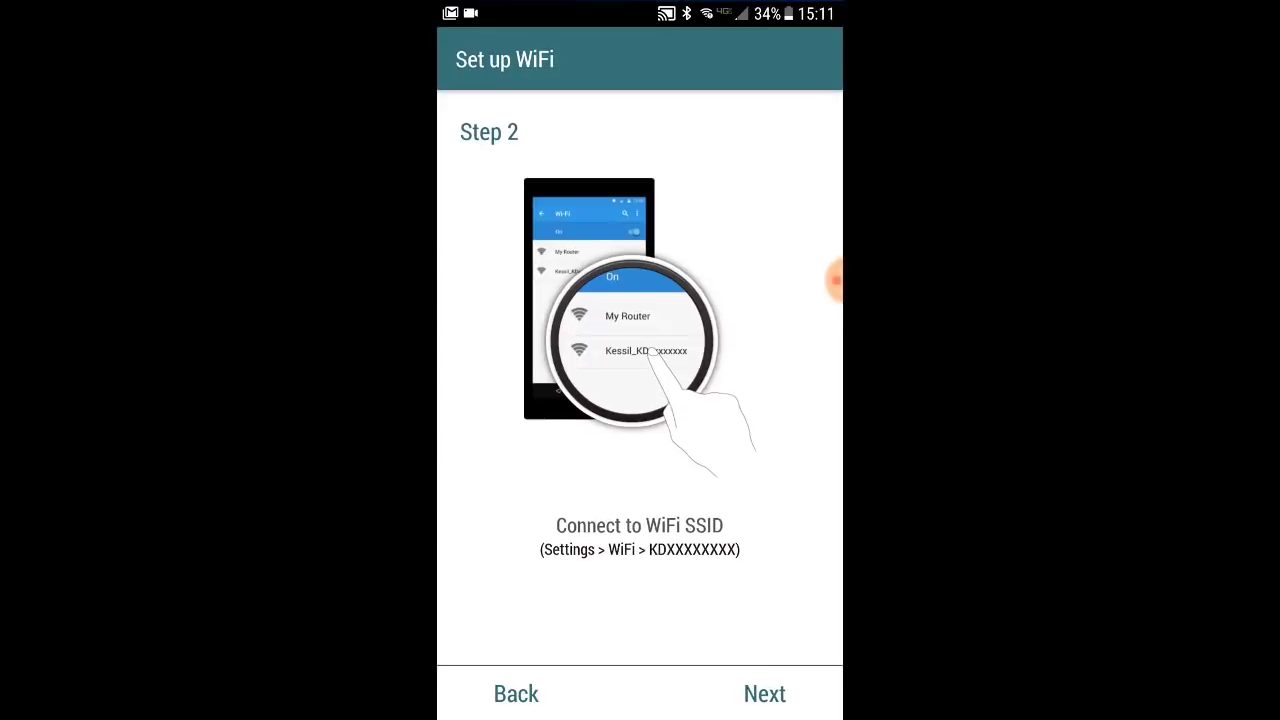
left_click(764, 692)
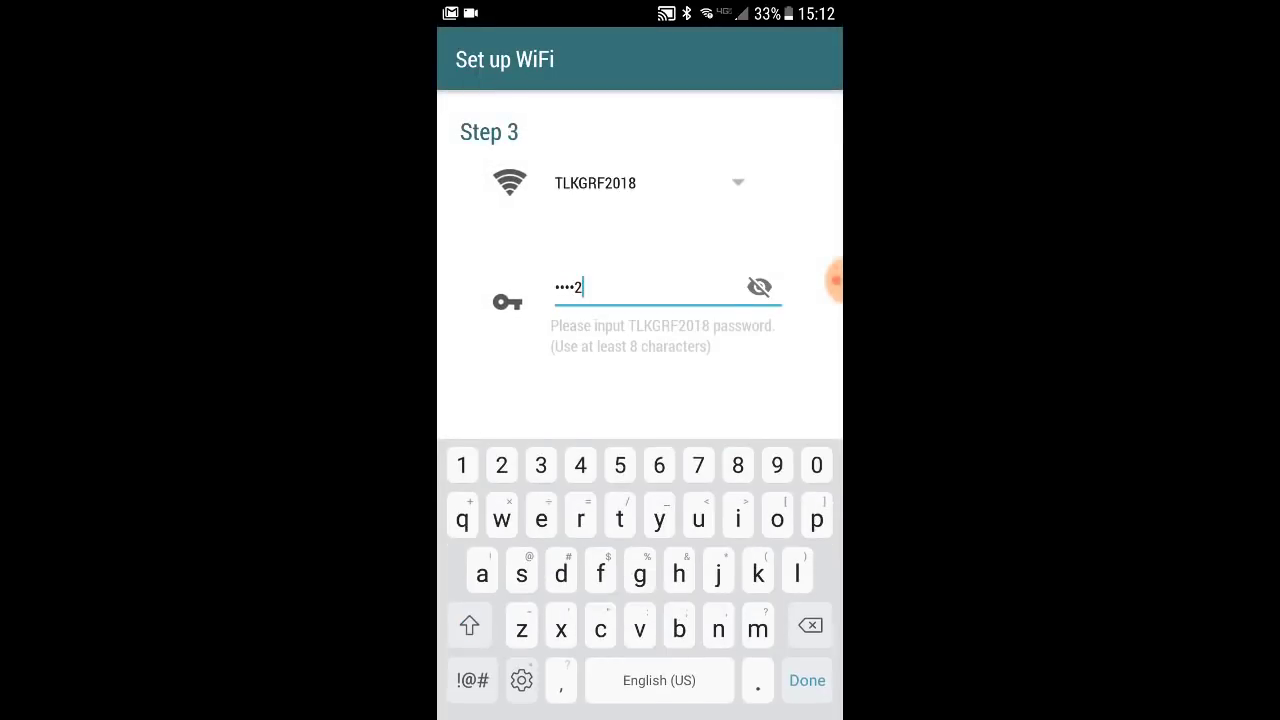
left_click(806, 680)
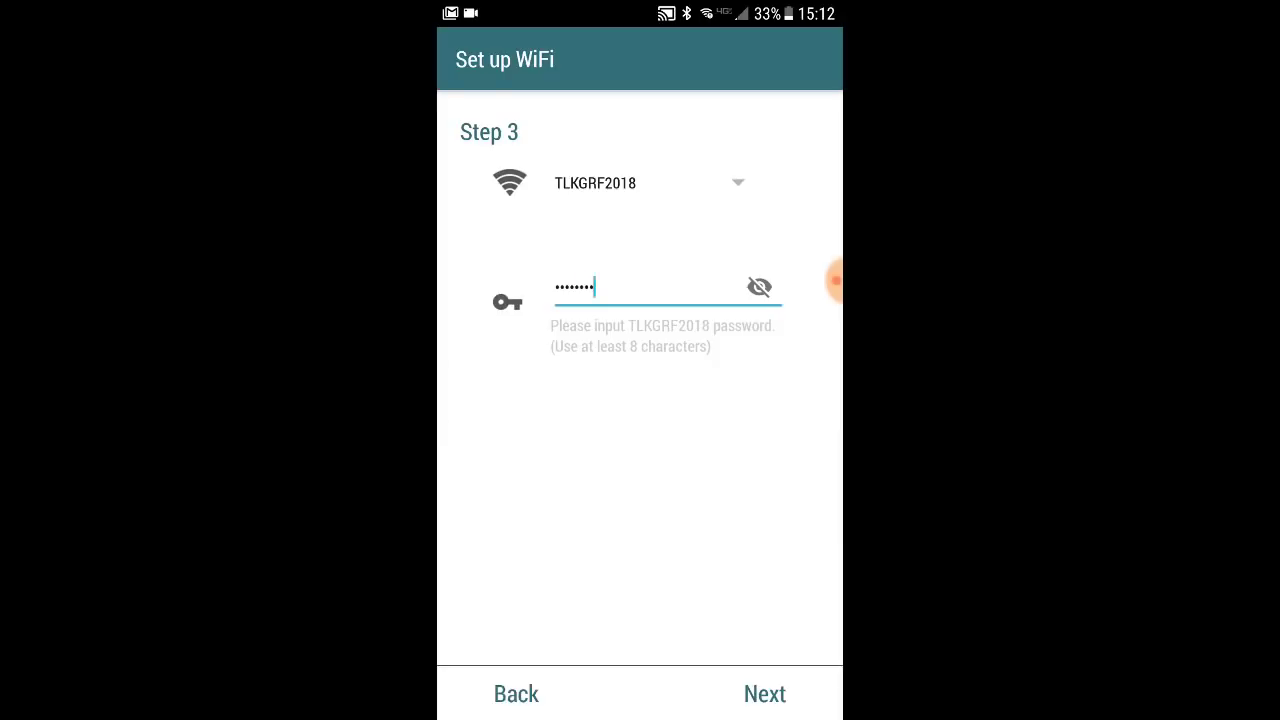
left_click(764, 692)
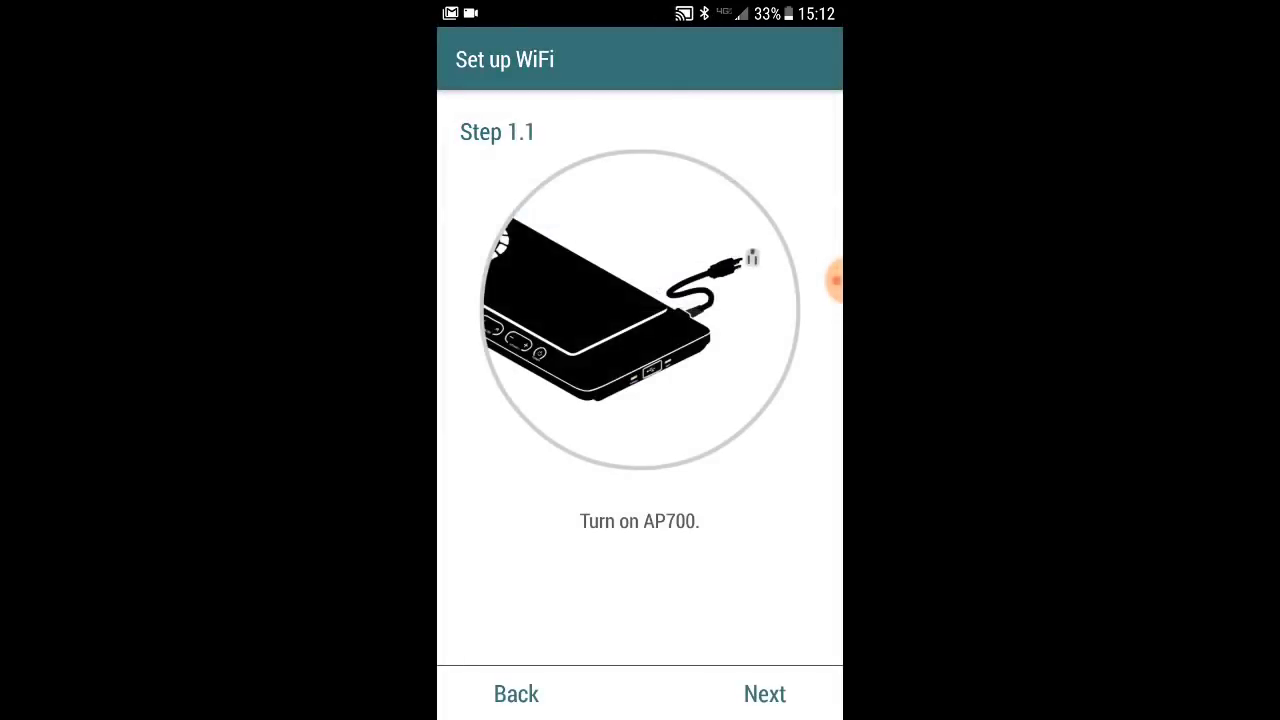
- Join the second lamp's Kessil_KD network so KD17100147 and KD17090257 both list under Default Group
left_click(764, 692)
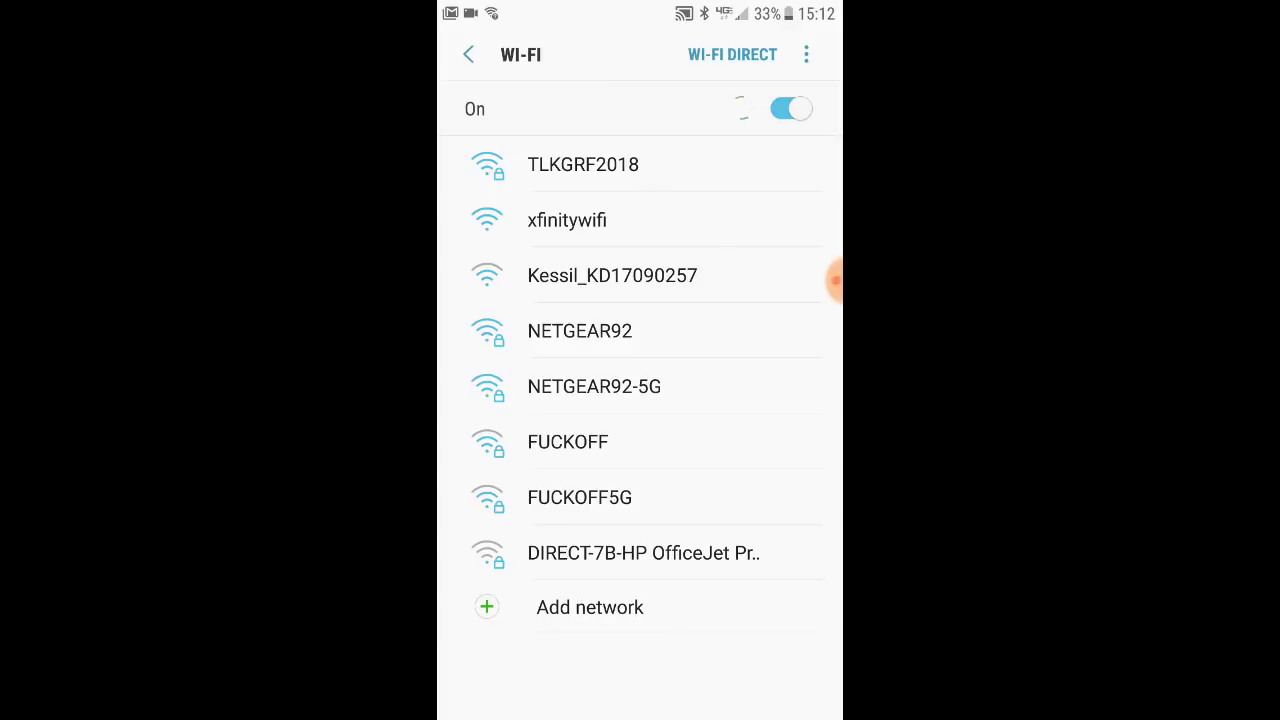
left_click(582, 164)
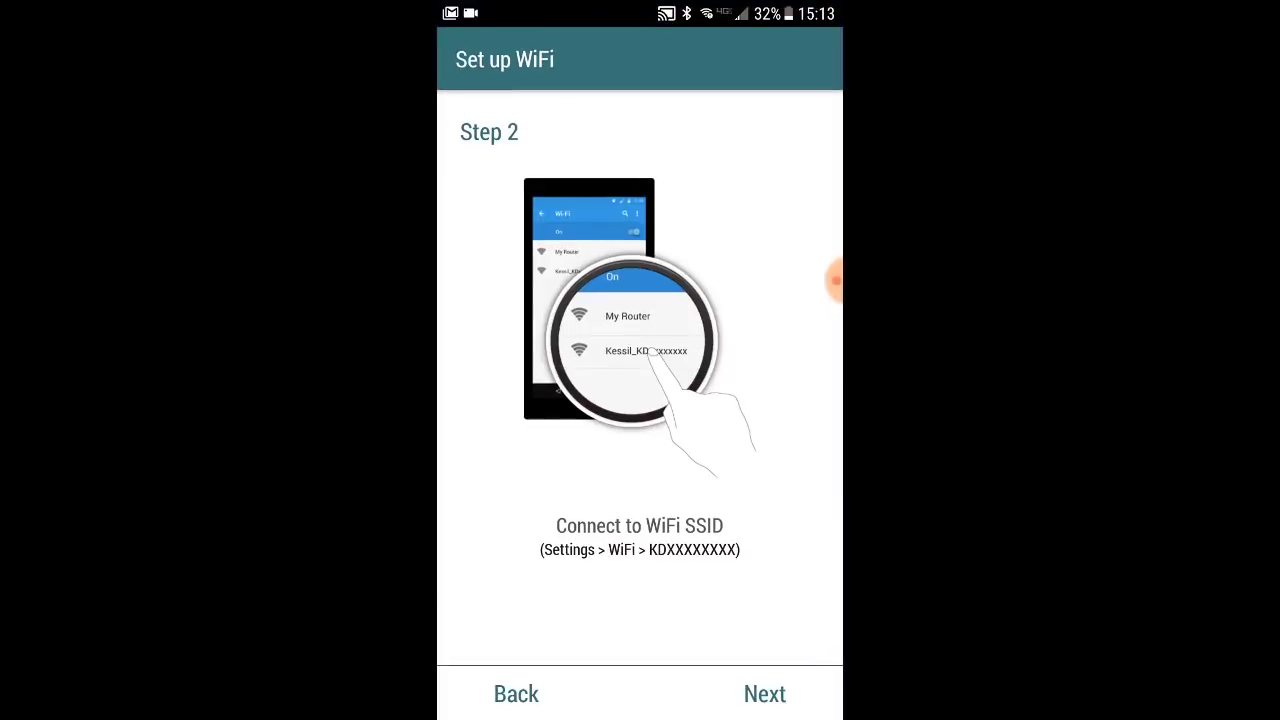
left_click(764, 692)
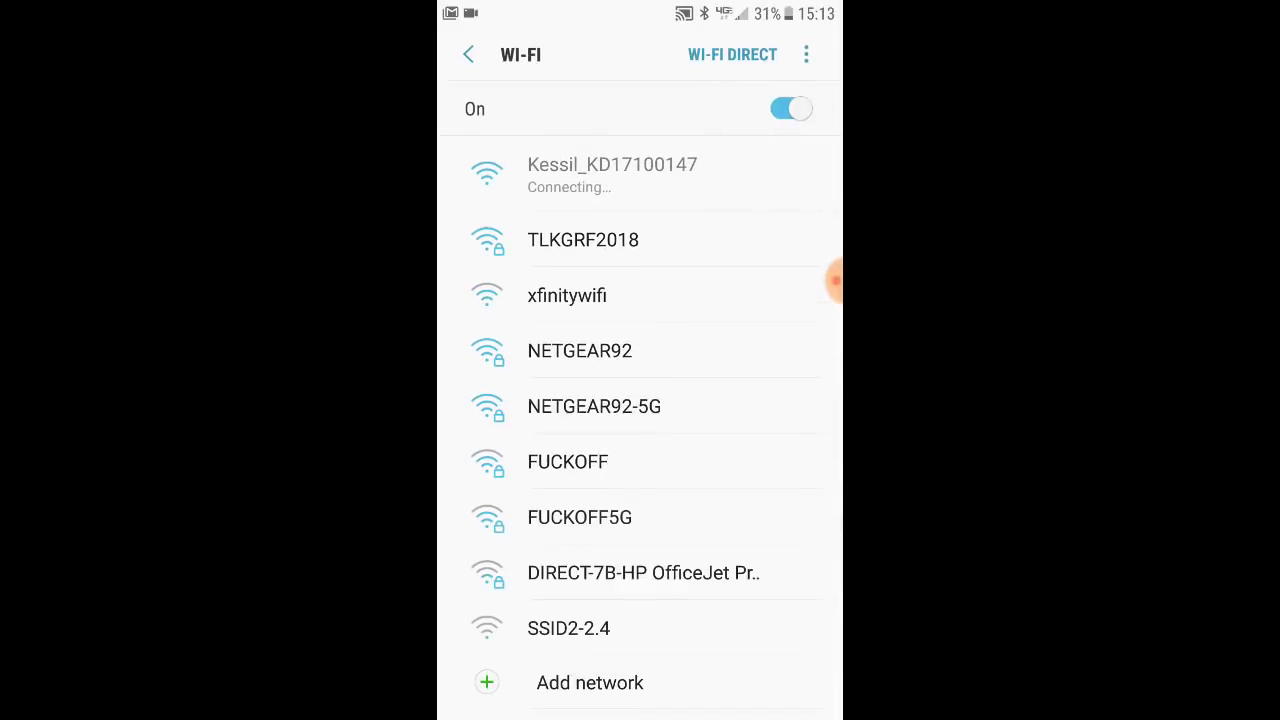
left_click(584, 240)
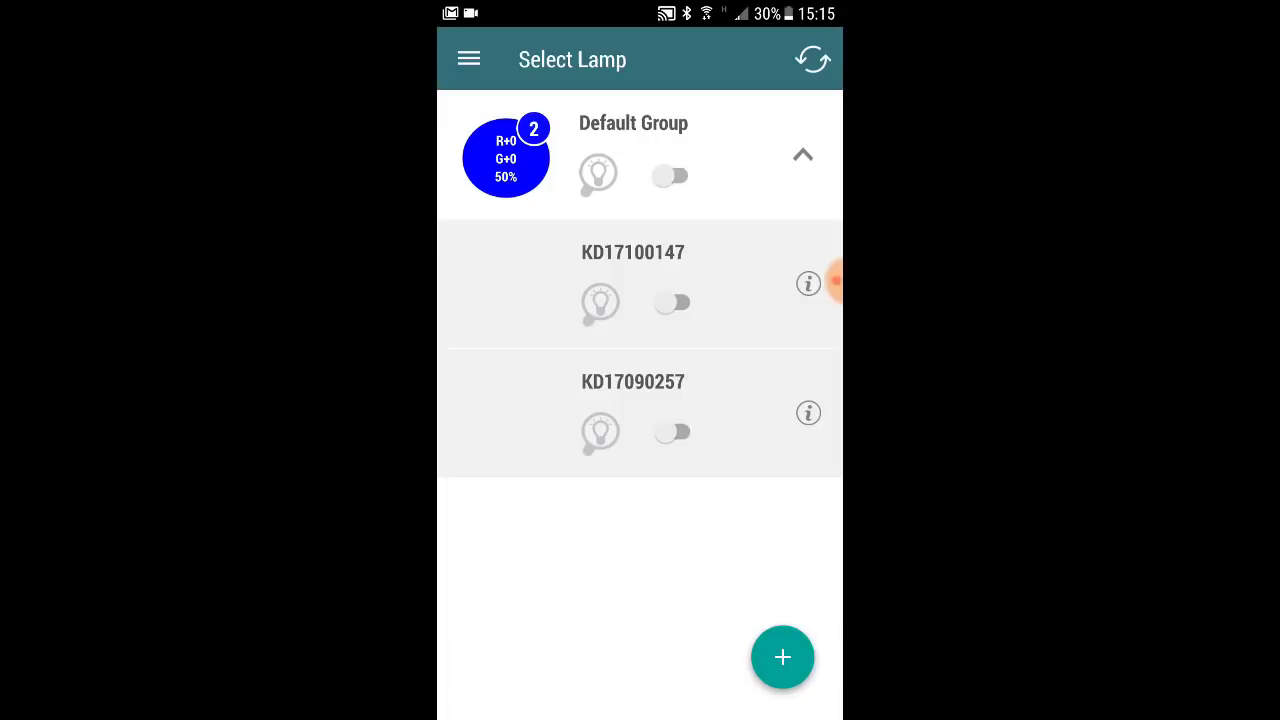
- Switch both lamps on and add them to a new group named Frag Tanks
left_click(672, 176)
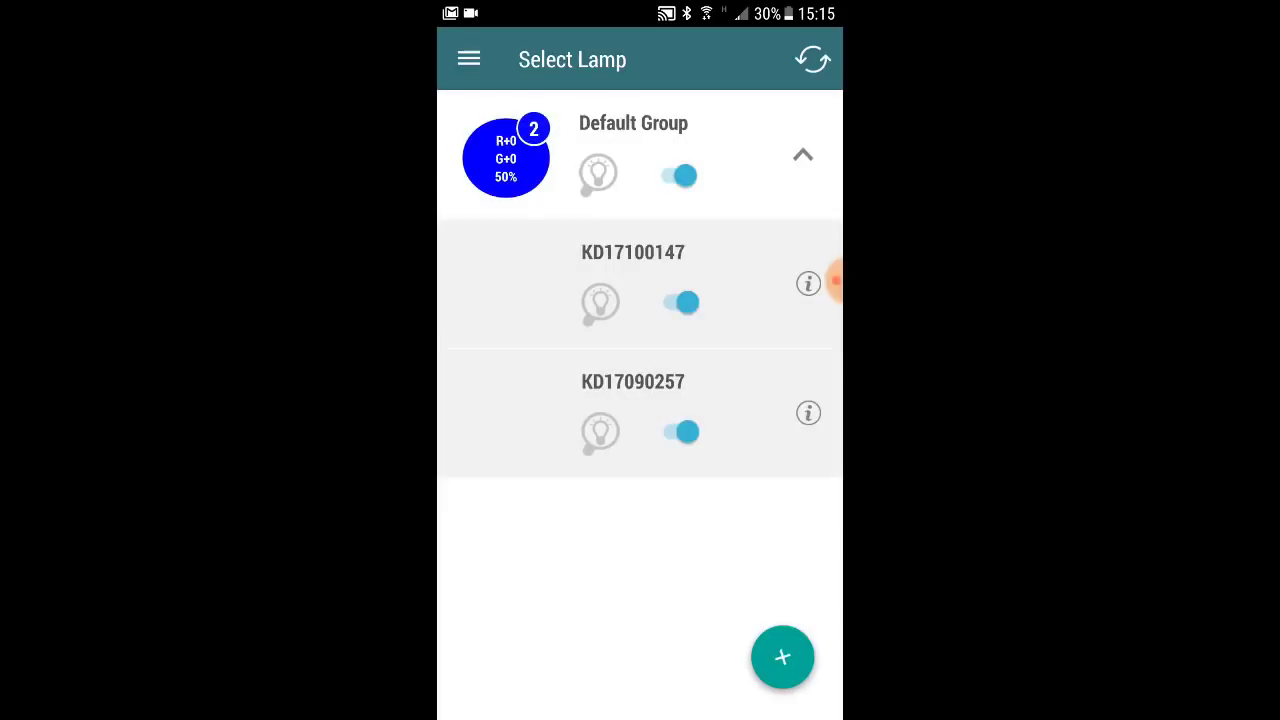
left_click(782, 656)
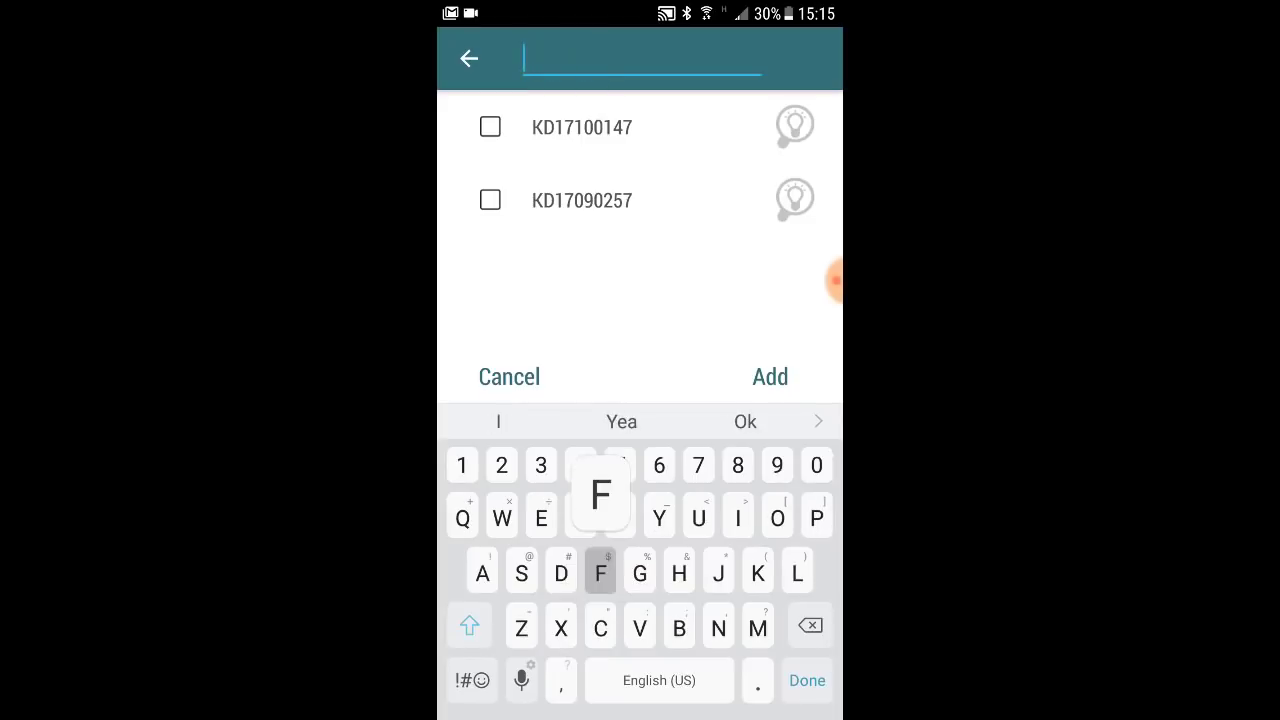
type("Frag Tanks")
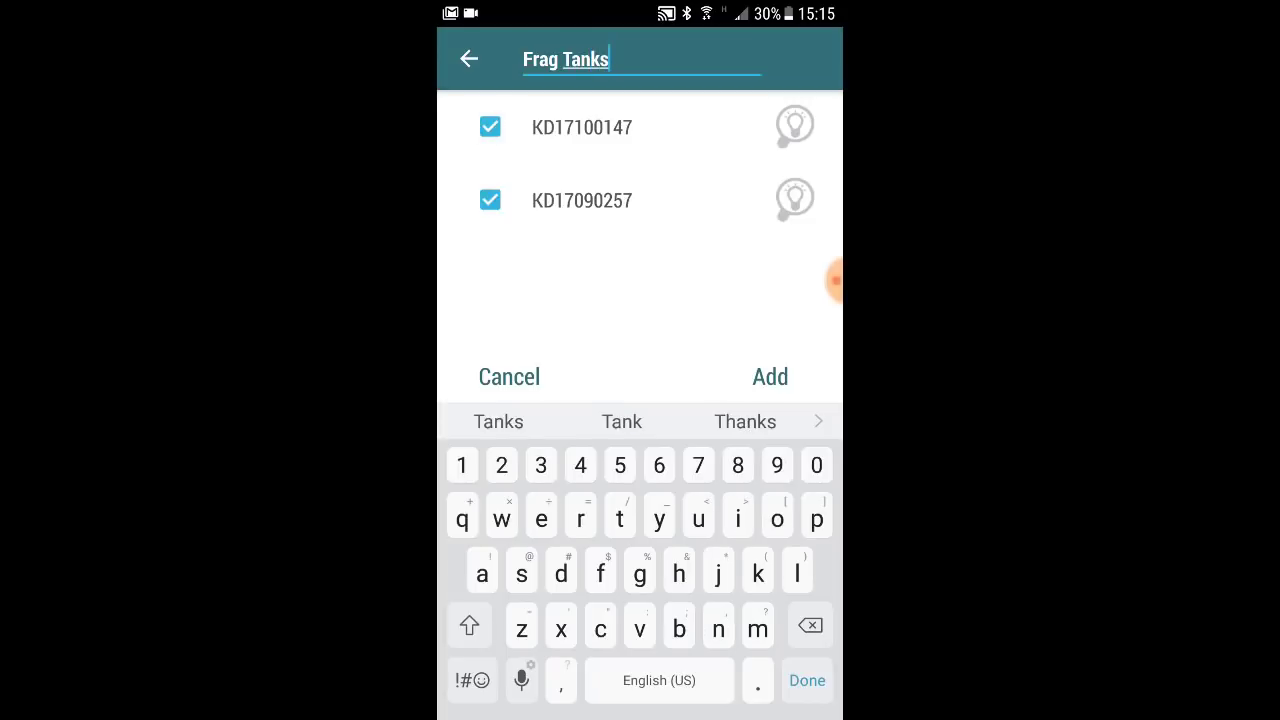
left_click(770, 376)
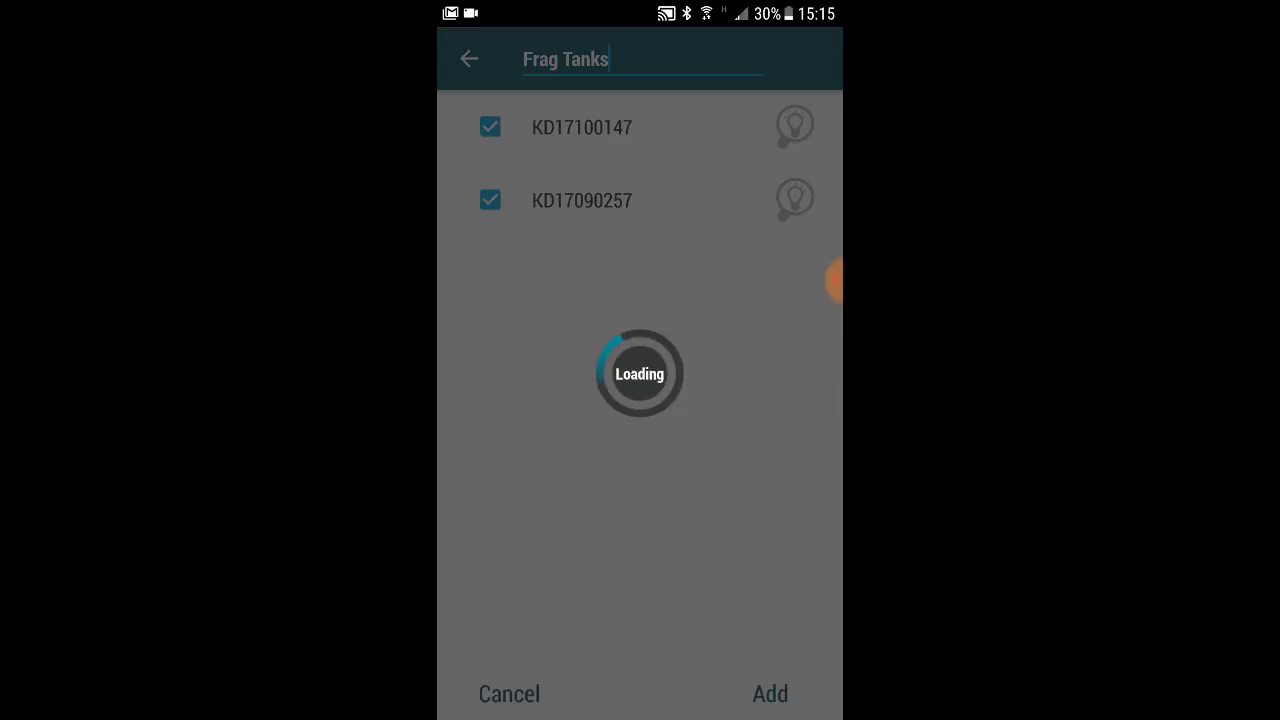
left_click(770, 692)
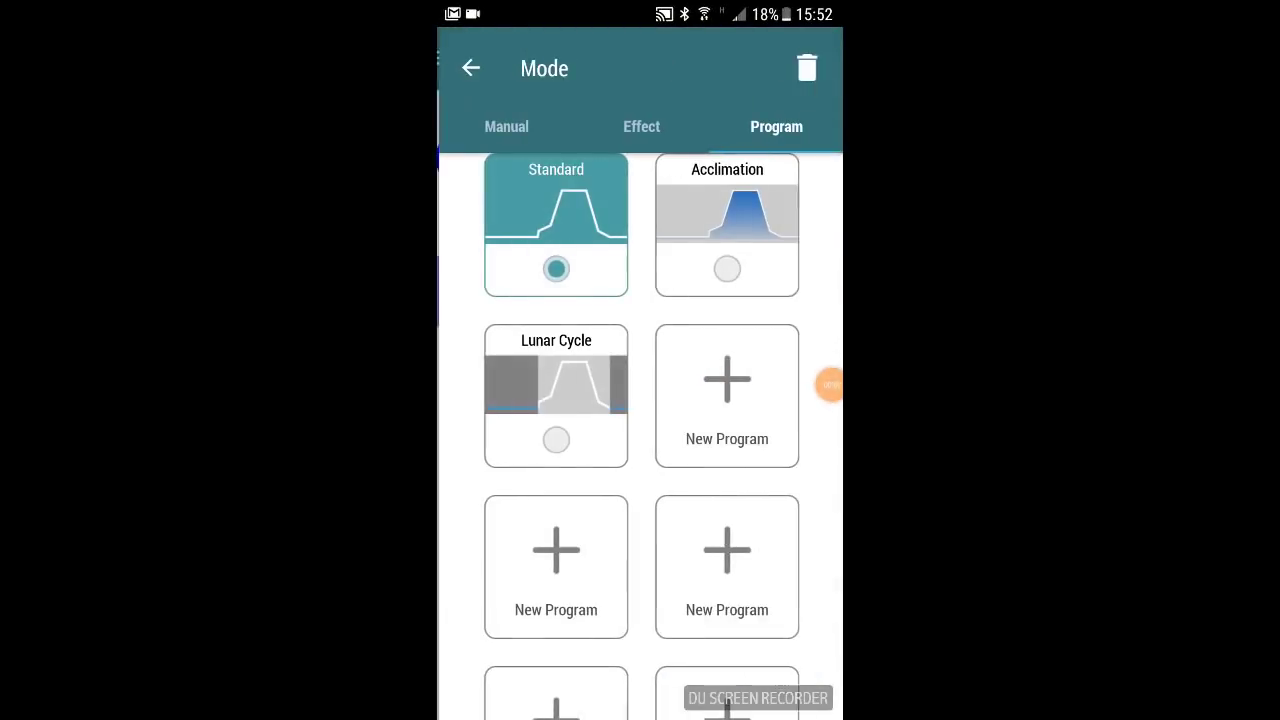
- Start a blank program, Quick Set 1, with its first deep blue point at 09:00
left_click(726, 378)
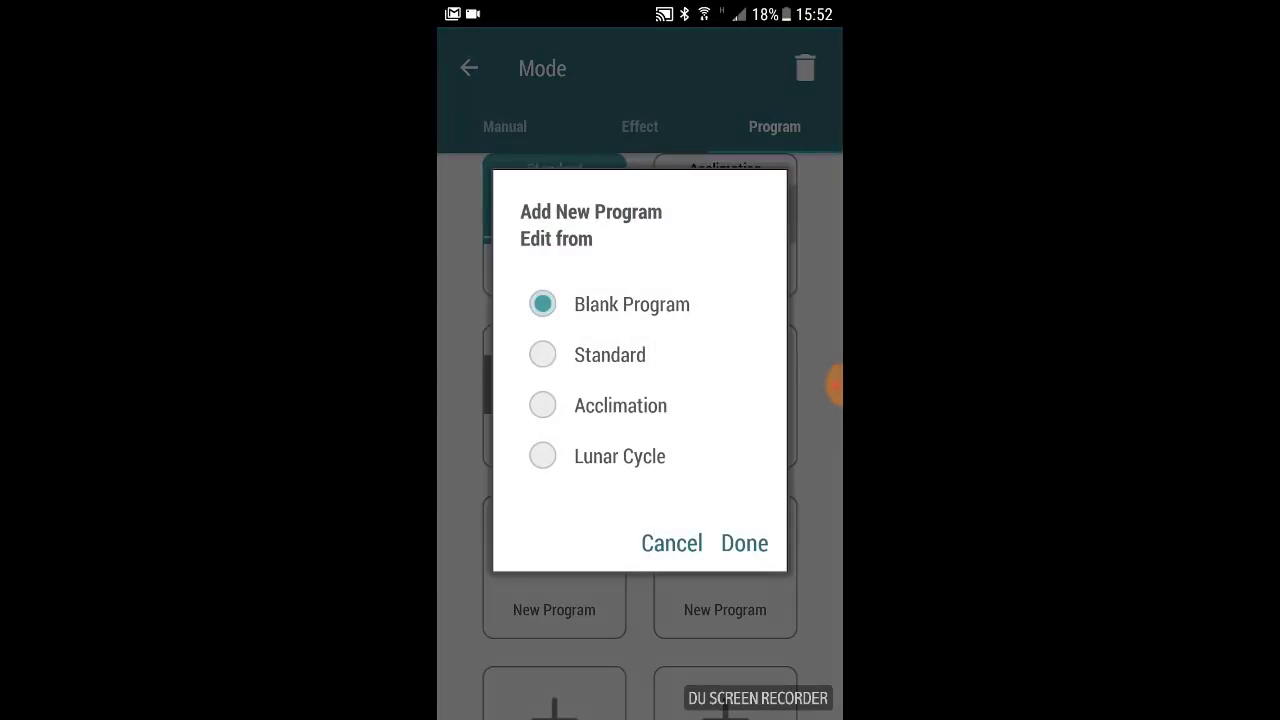
left_click(744, 544)
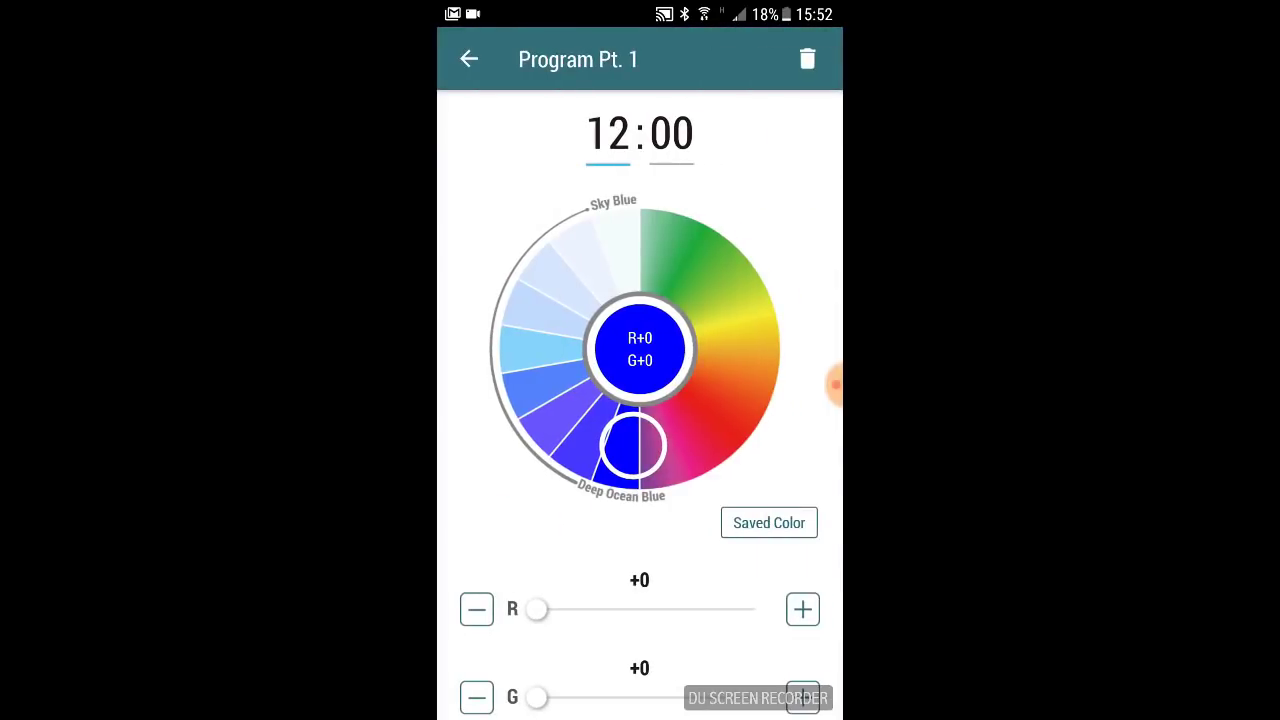
left_click(608, 132)
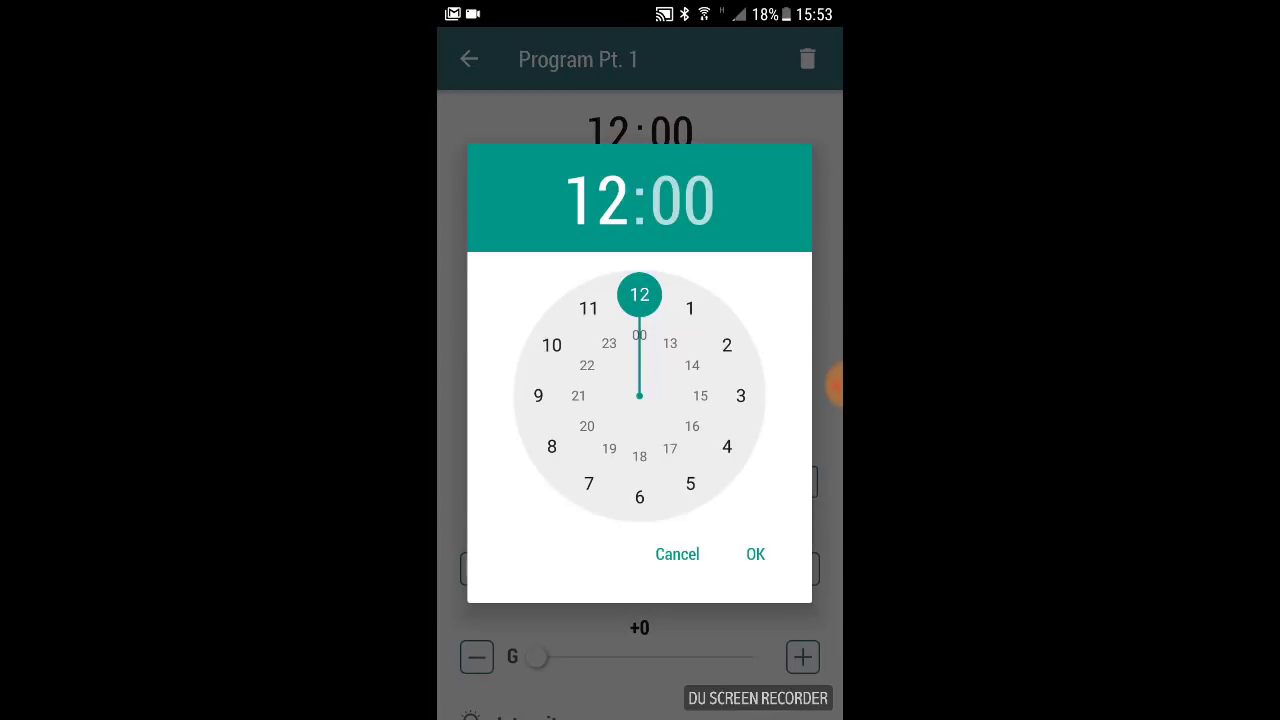
left_click(756, 554)
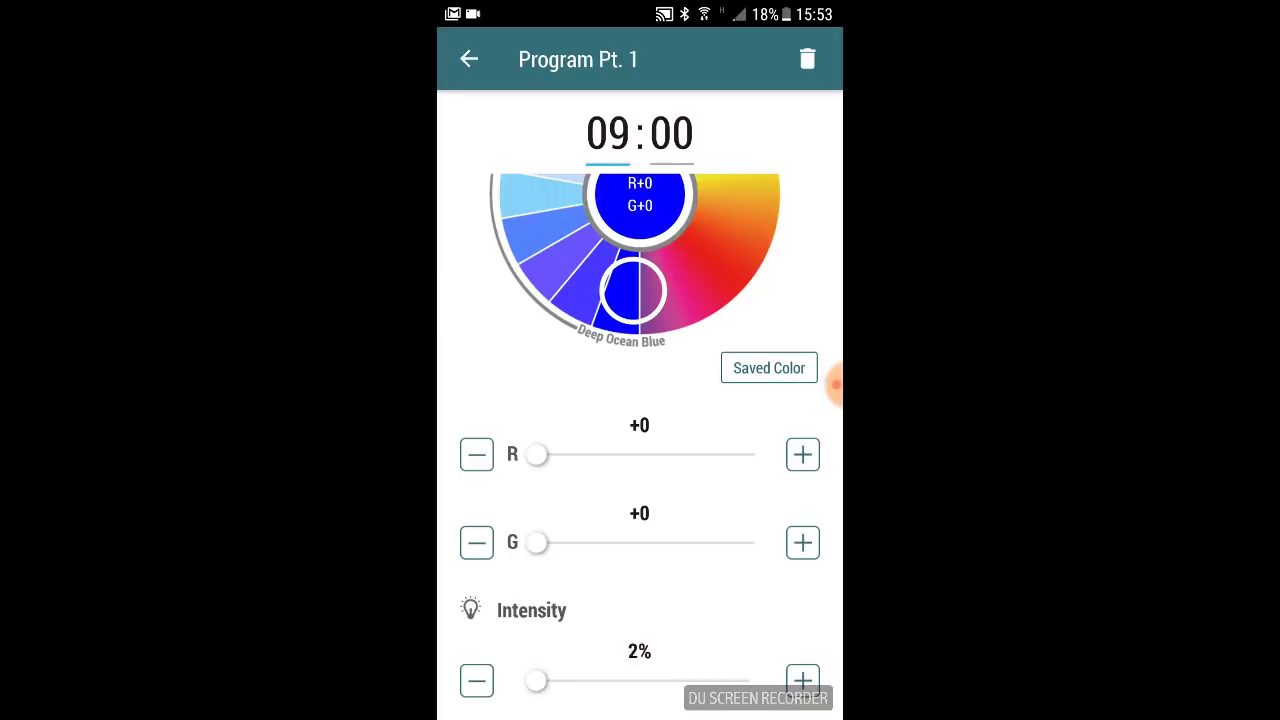
left_click(468, 58)
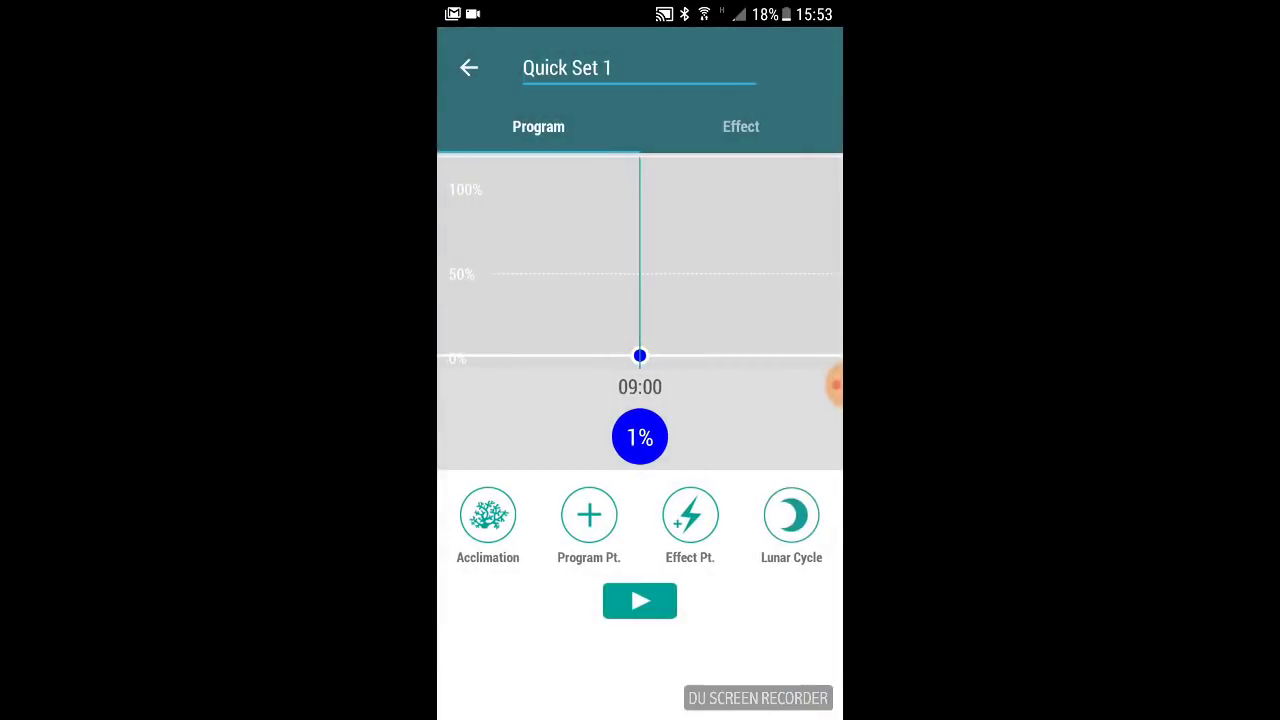
- Add points ramping Deep Ocean Blue up through 10:00 to 50% at 11:00
left_click(588, 516)
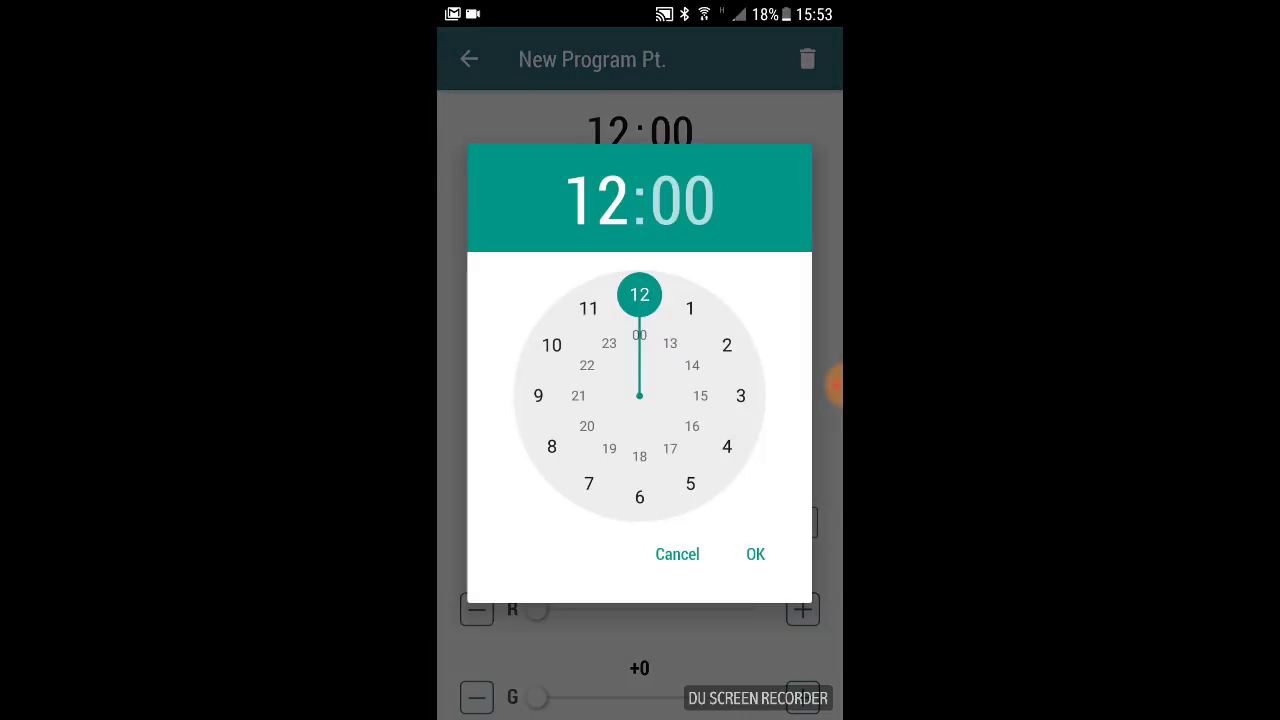
left_click(552, 344)
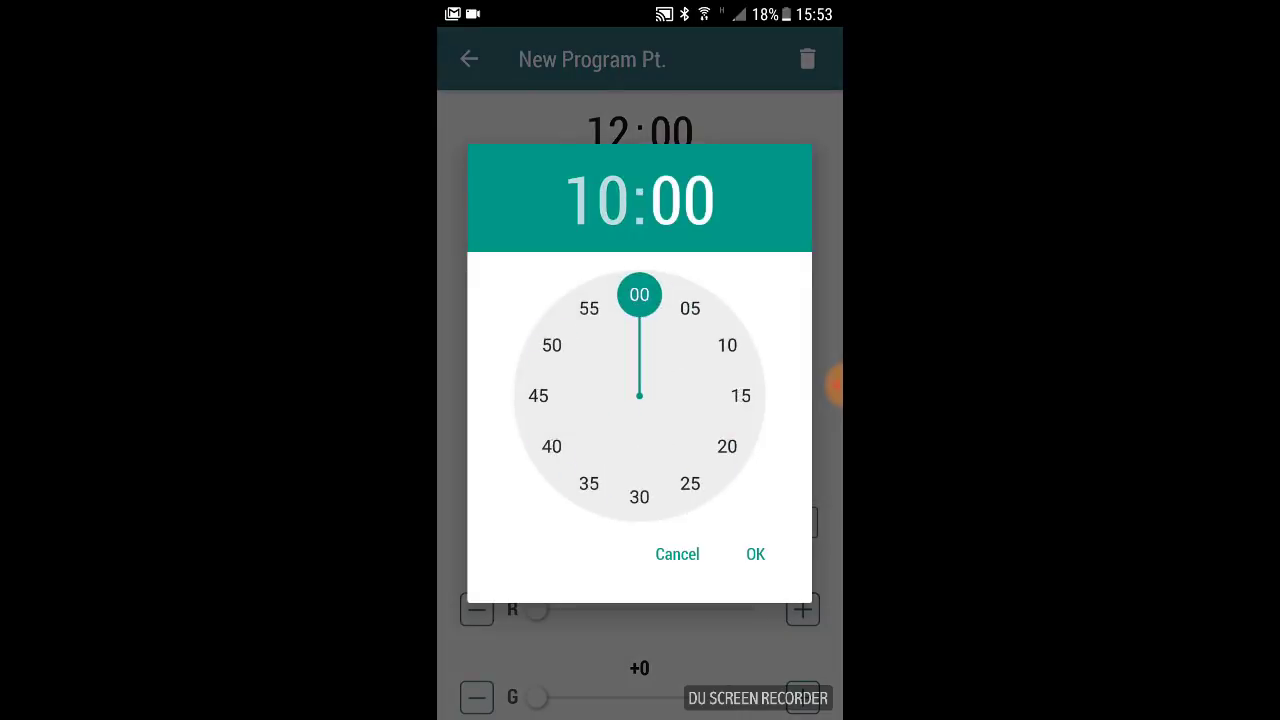
left_click(756, 554)
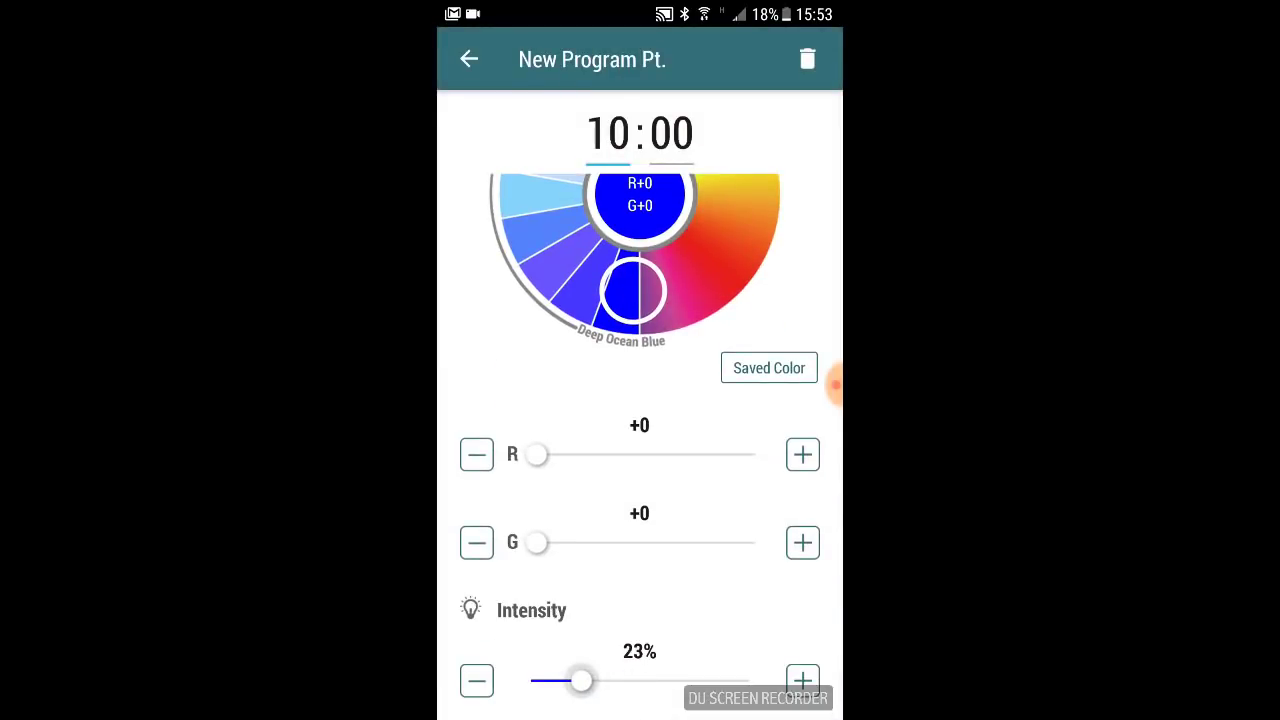
left_click(468, 60)
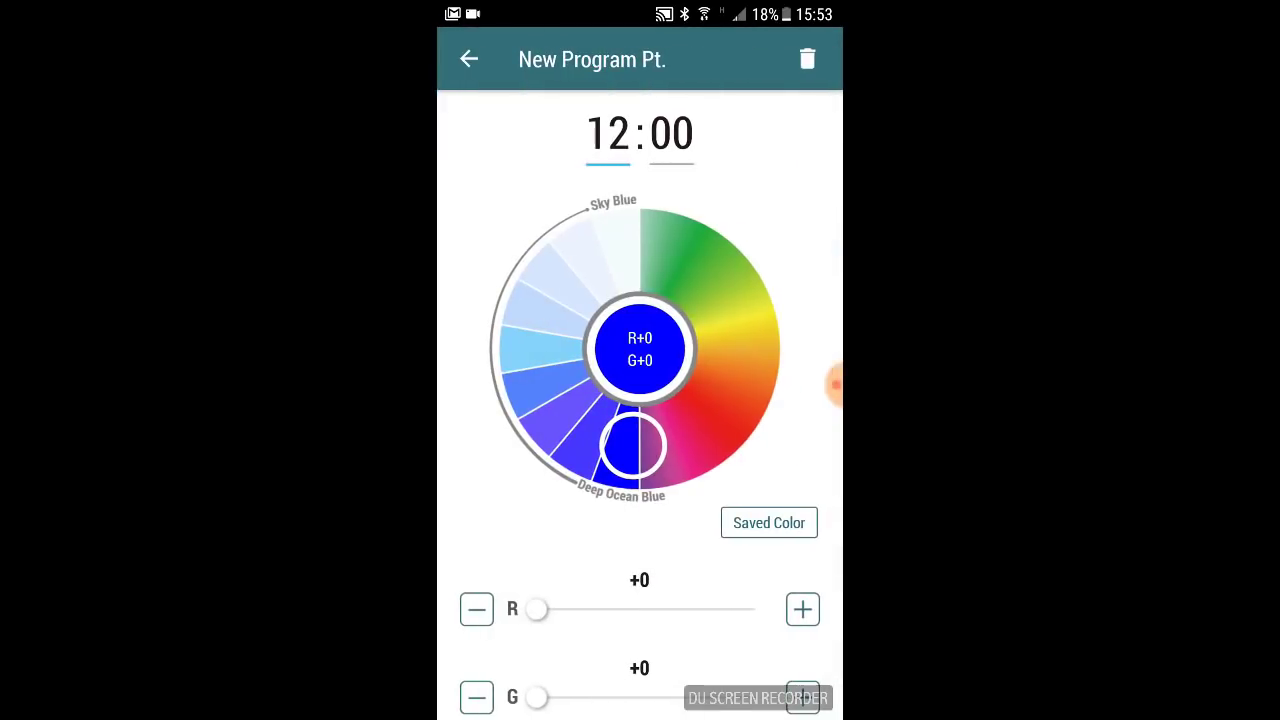
left_click(640, 132)
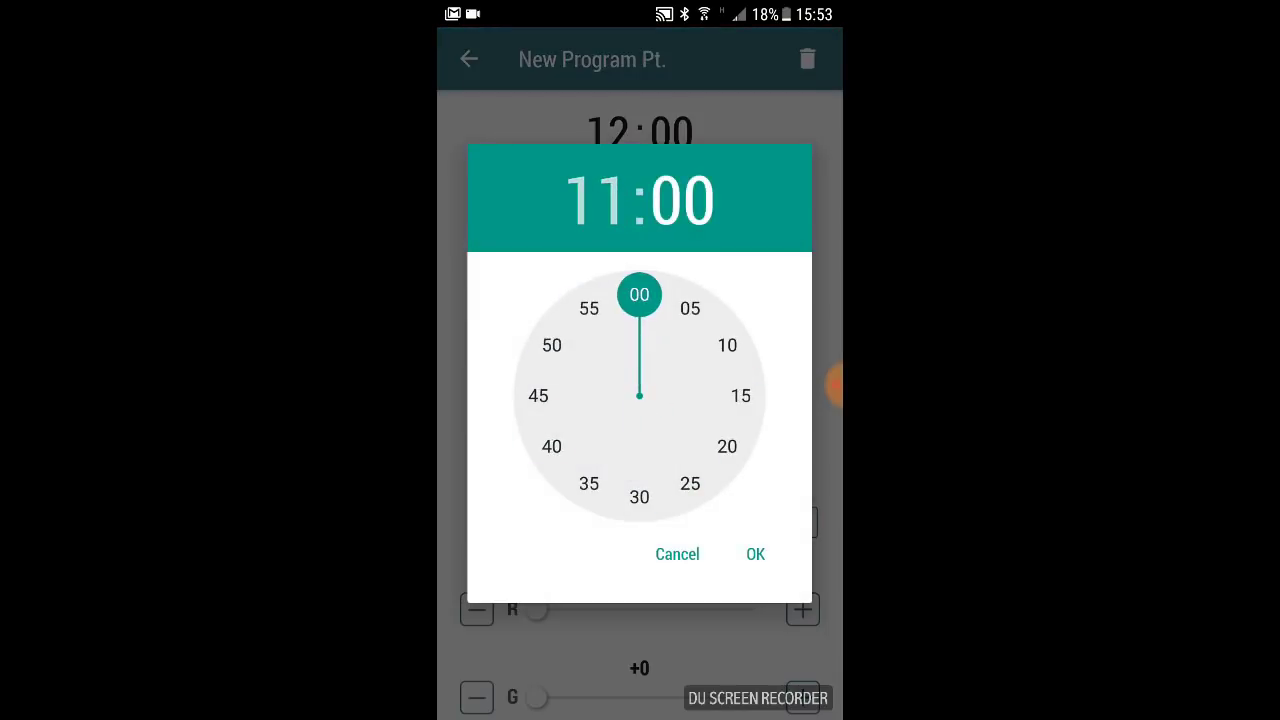
left_click(756, 554)
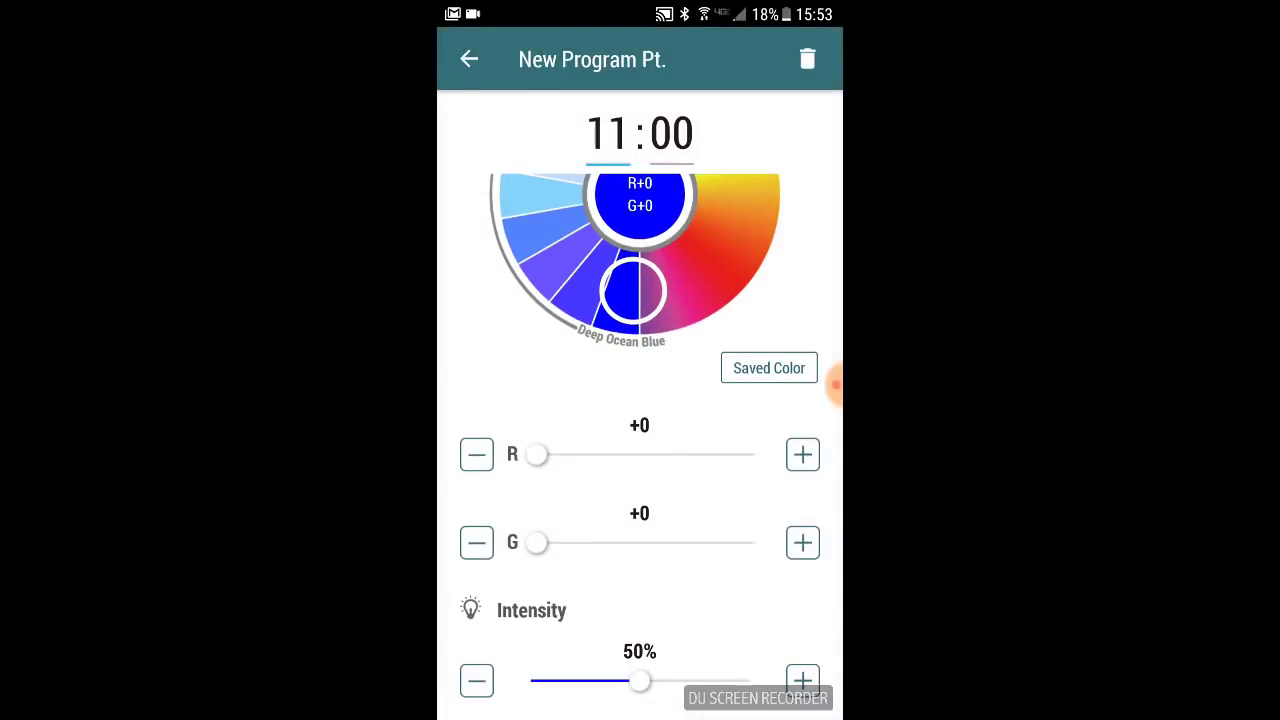
left_click(468, 60)
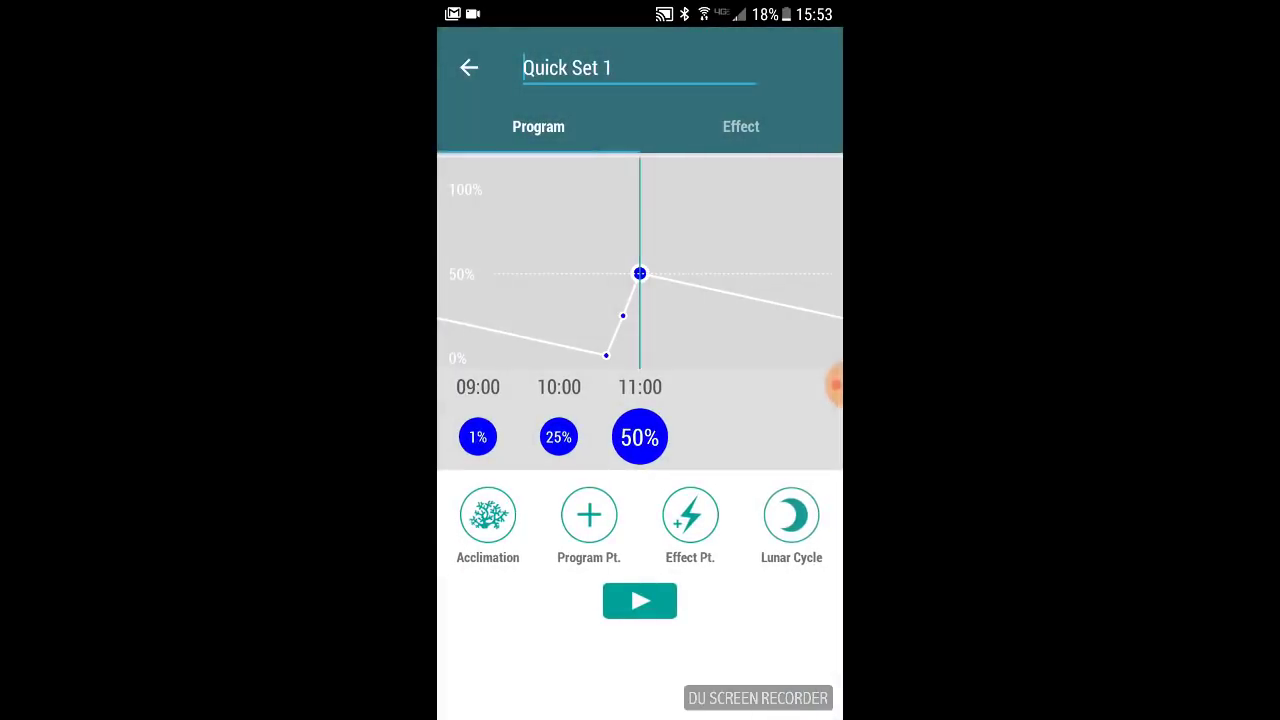
- Add points holding 50% at 20:00 and fading to 0% at 22:00
left_click(588, 514)
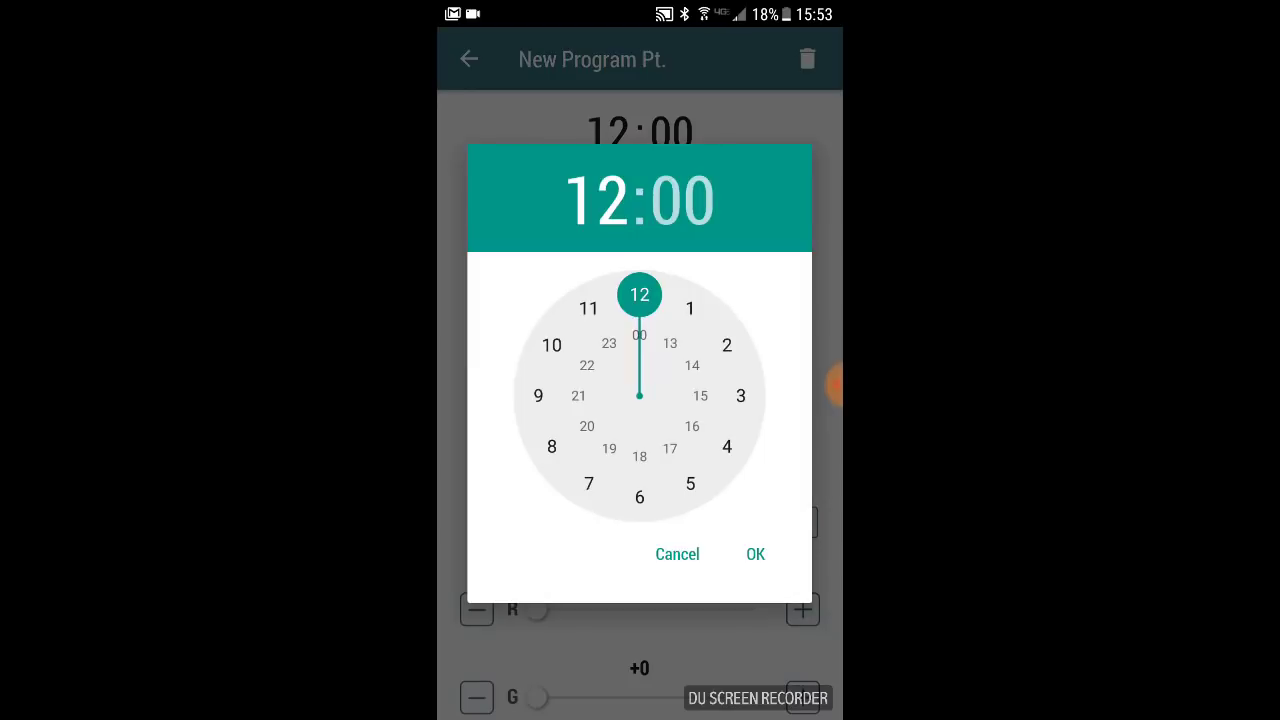
left_click(756, 554)
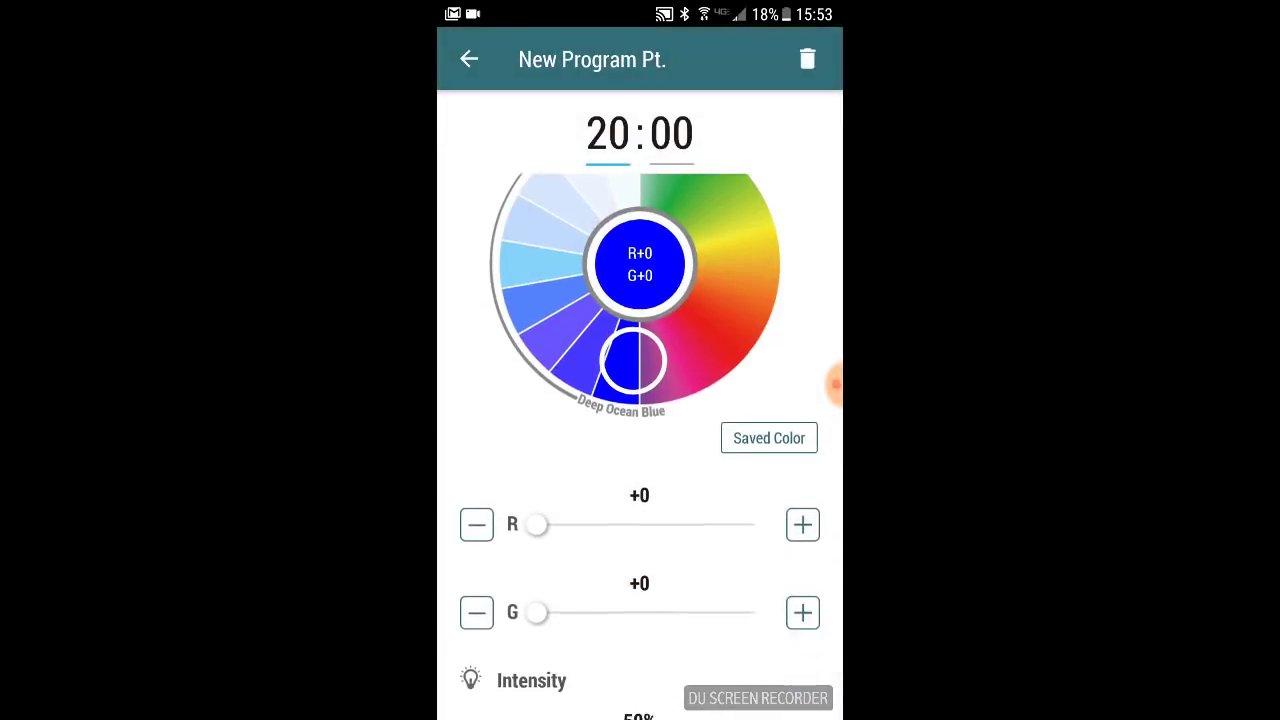
left_click(468, 60)
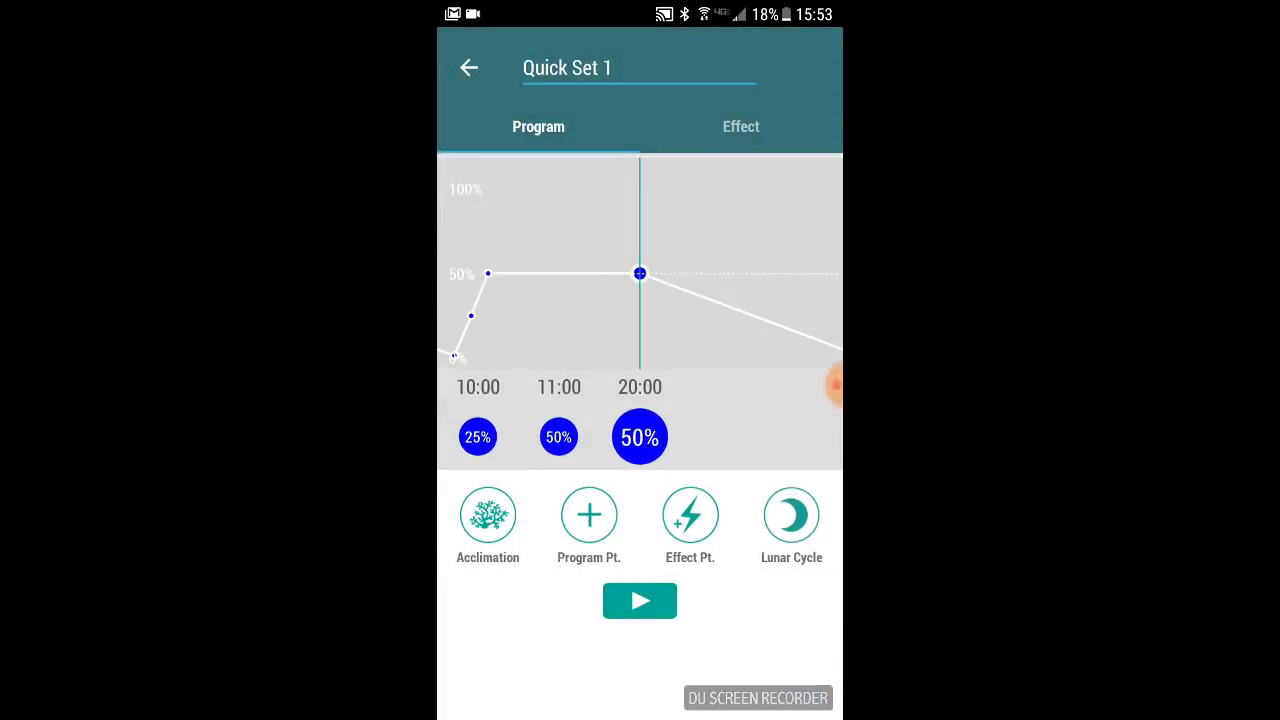
left_click(588, 514)
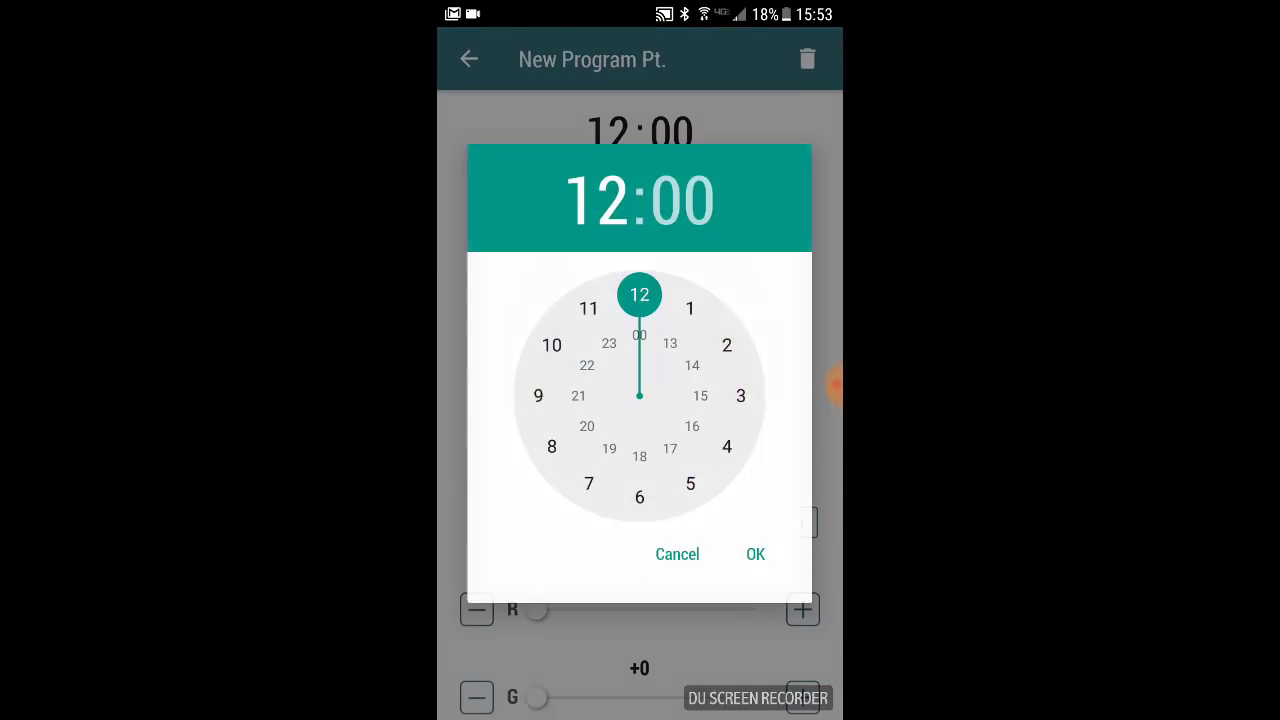
left_click(756, 554)
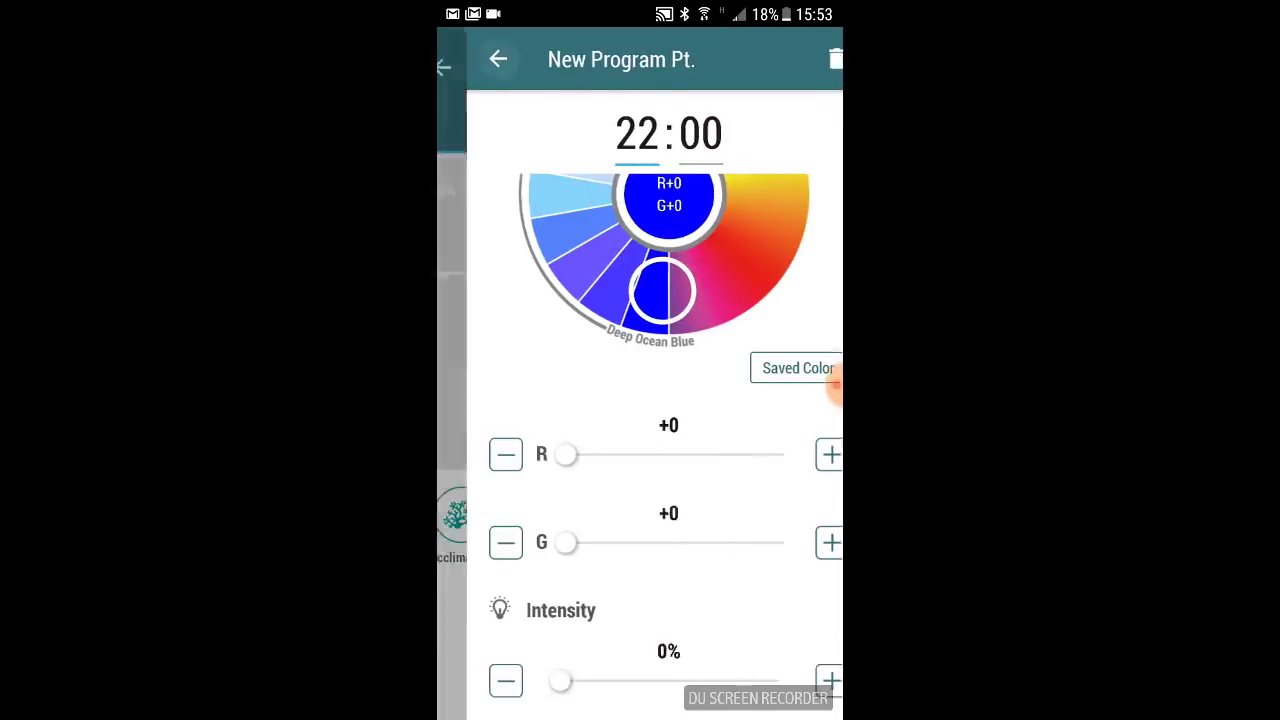
left_click(498, 60)
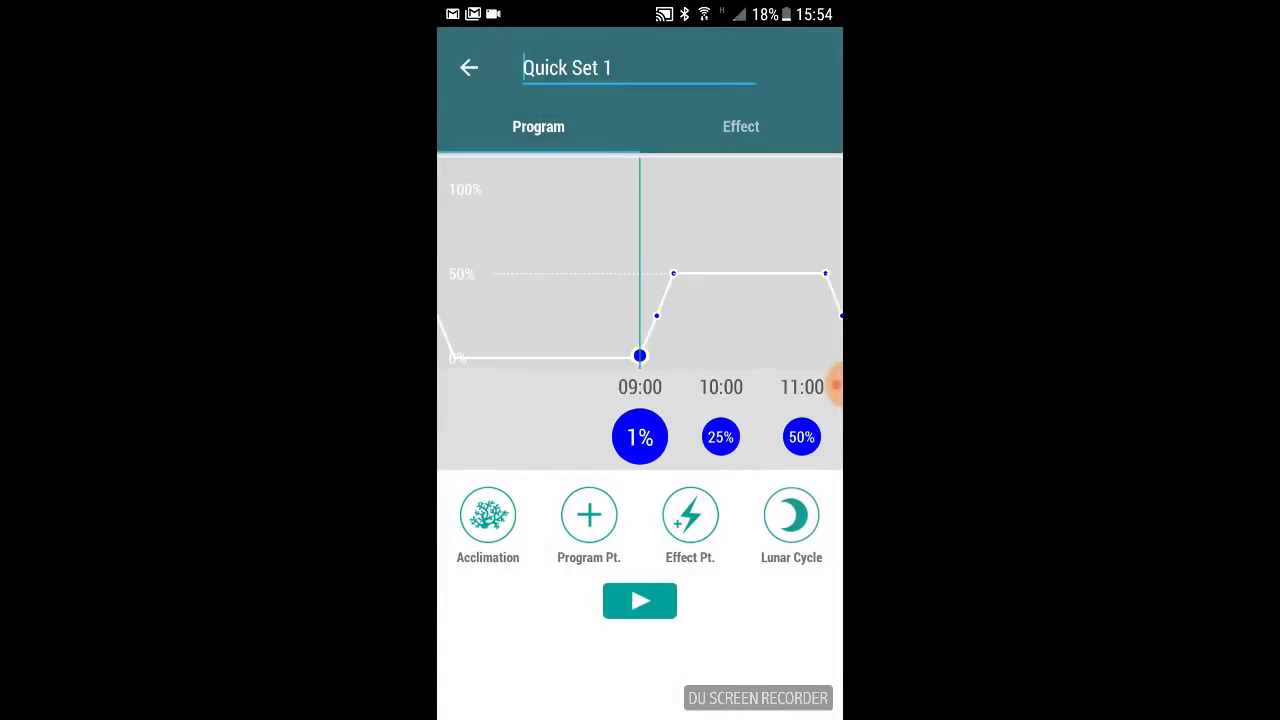
- Preview the Quick Set 1 schedule and return to the program list
left_click(640, 600)
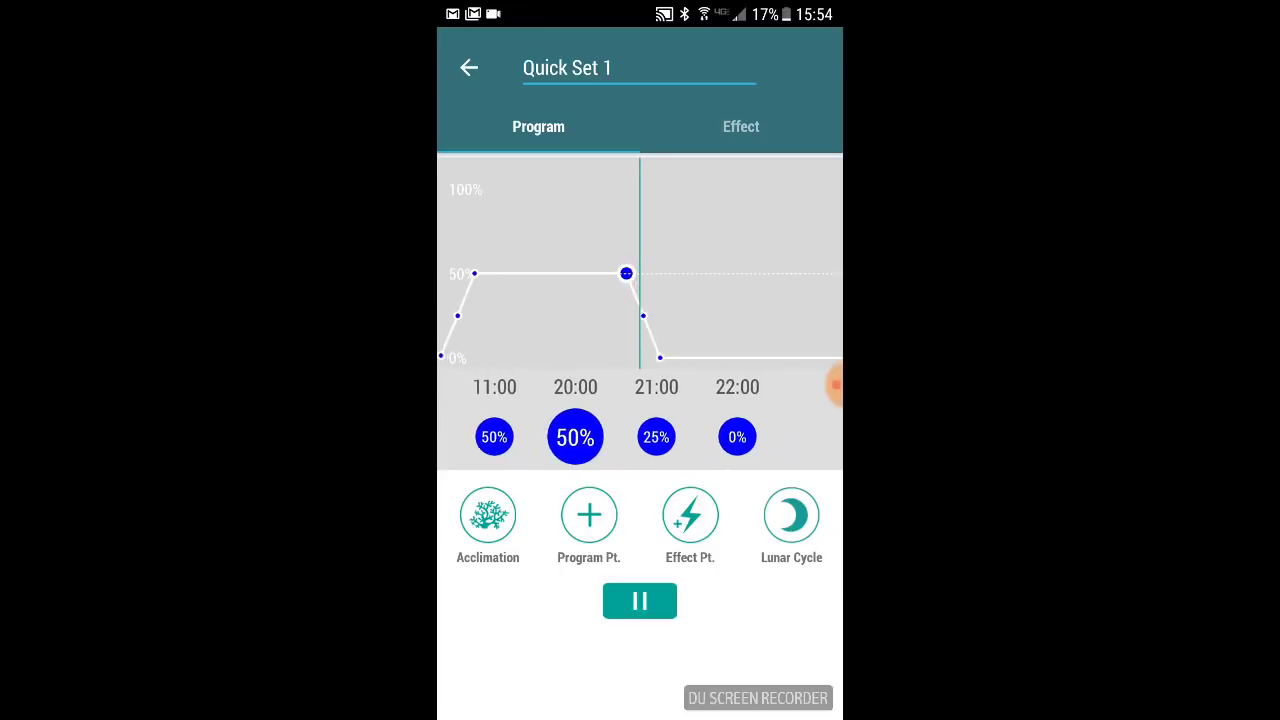
left_click(468, 68)
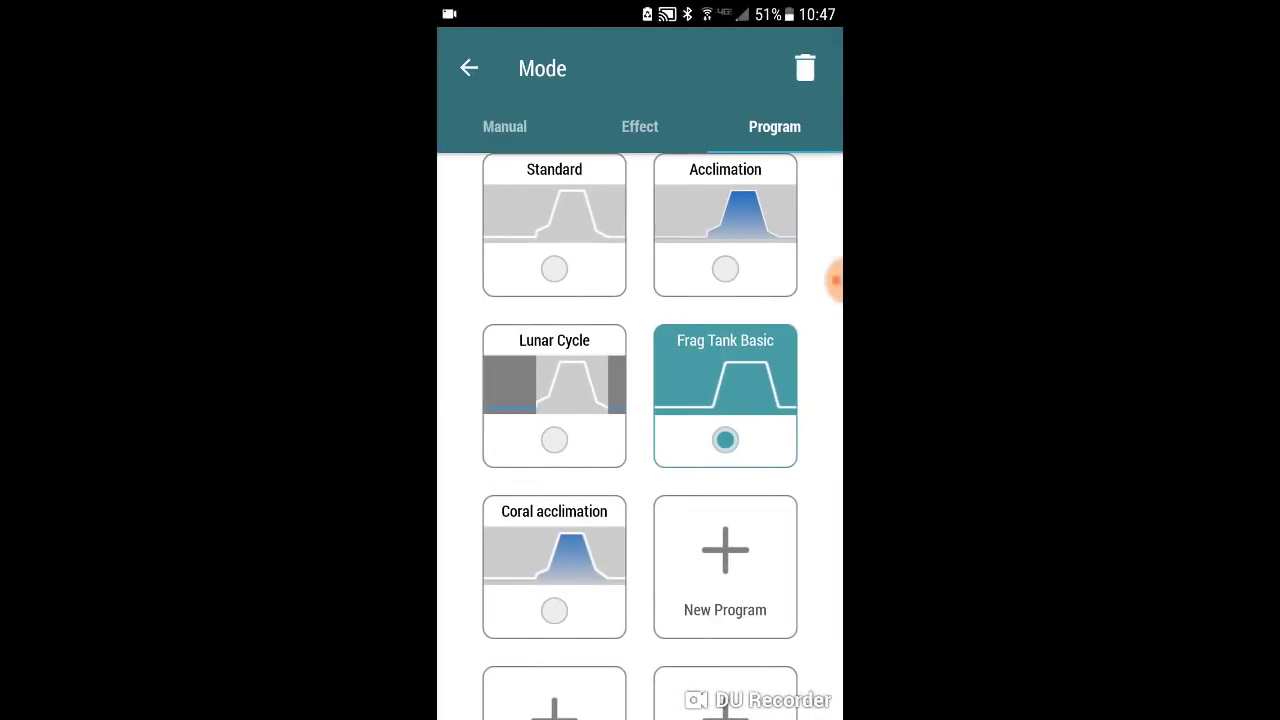
- Review Frag Tank Basic's 10:00 and 12:00 program points
left_click(724, 396)
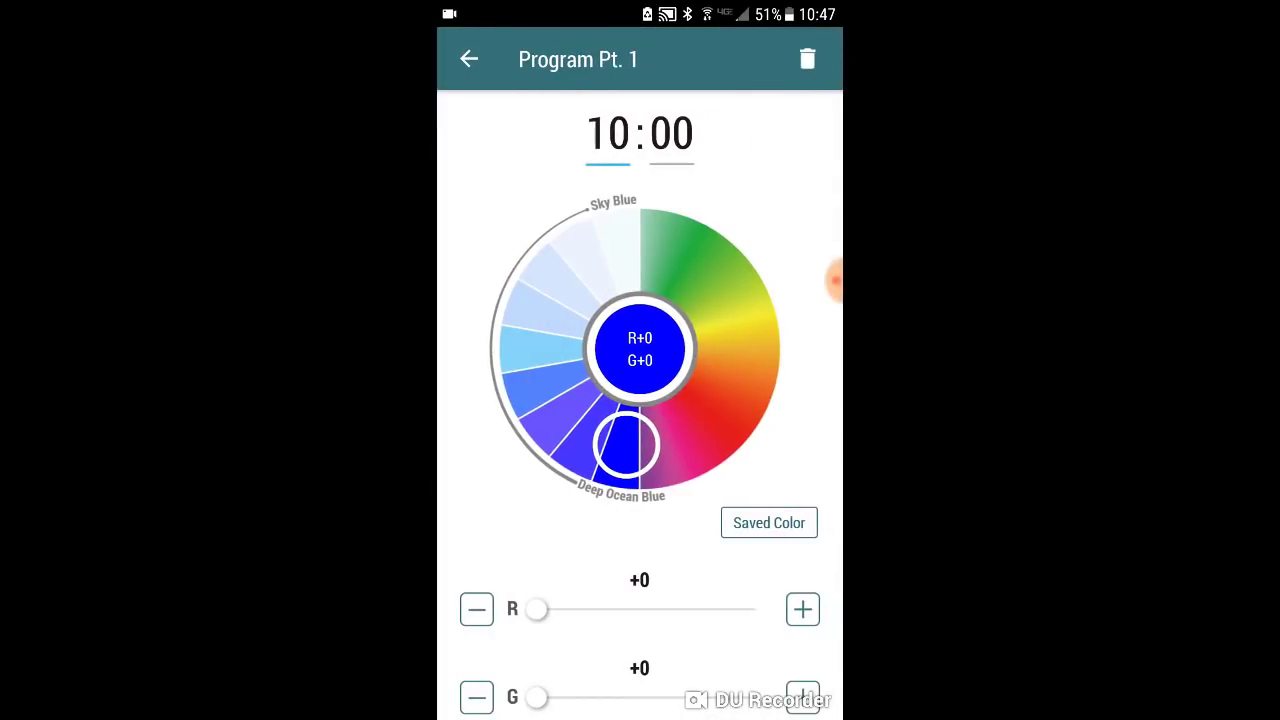
scroll("down", 3)
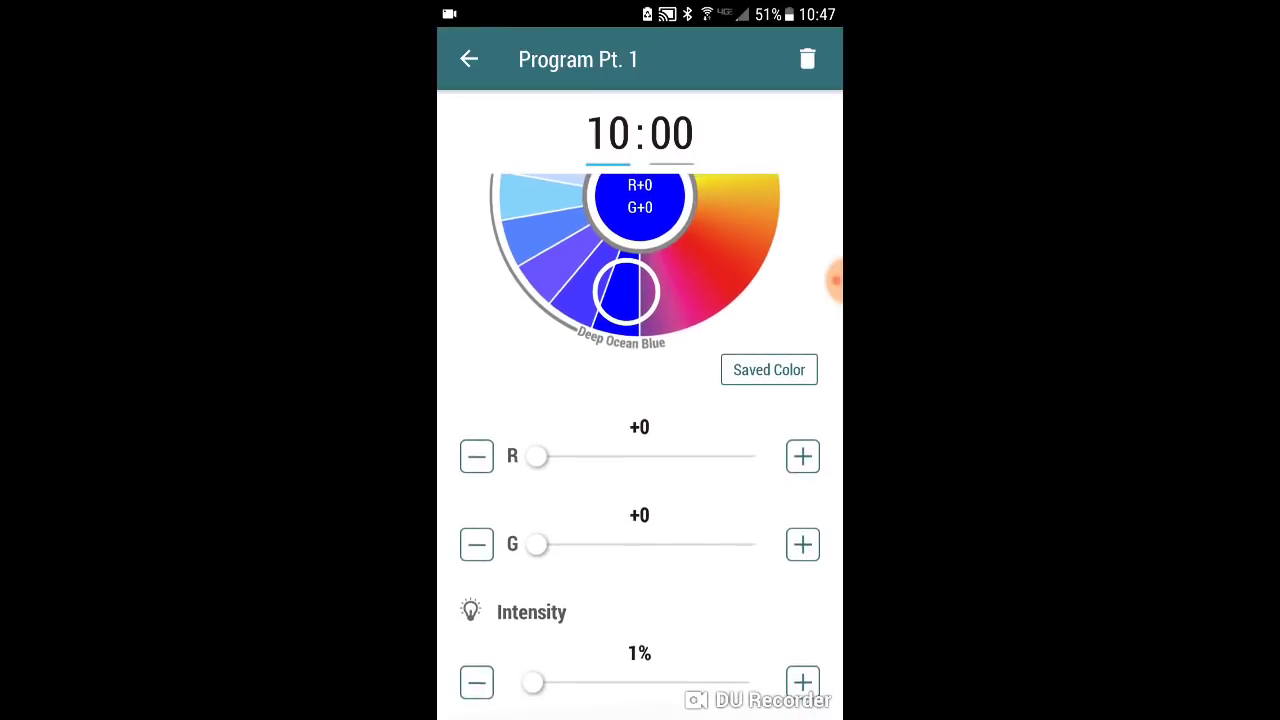
left_click(468, 60)
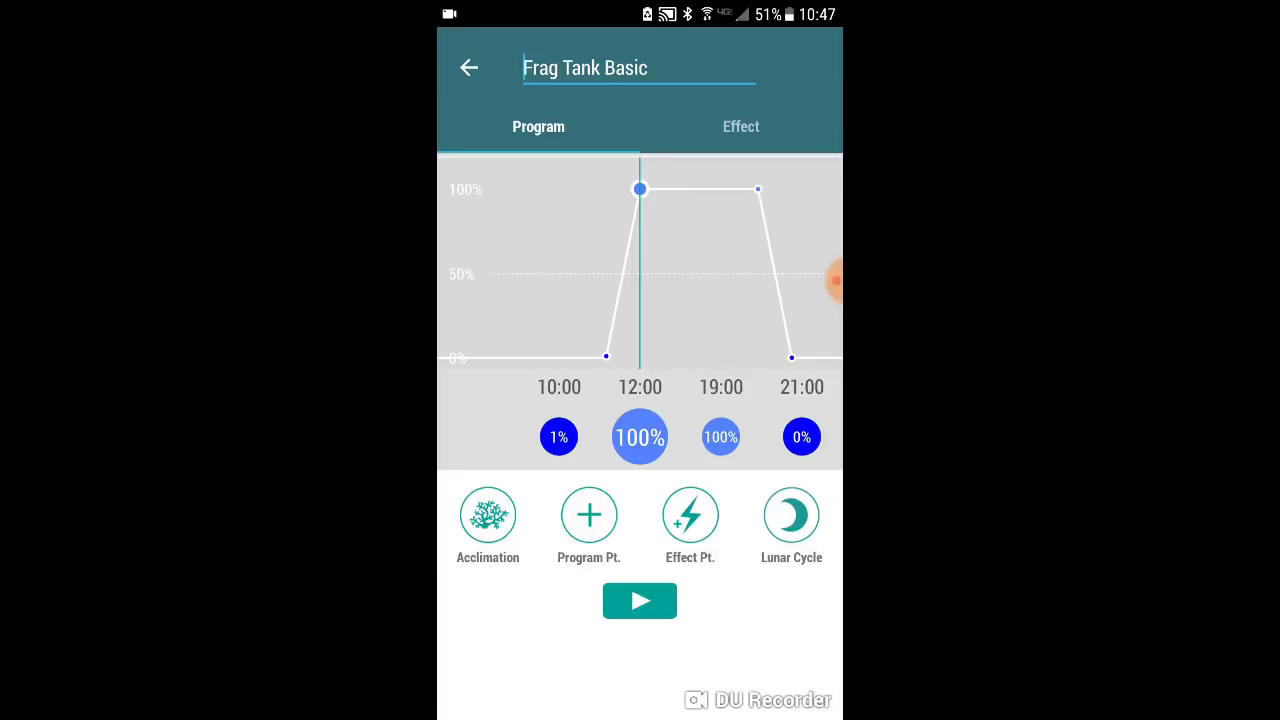
left_click(640, 436)
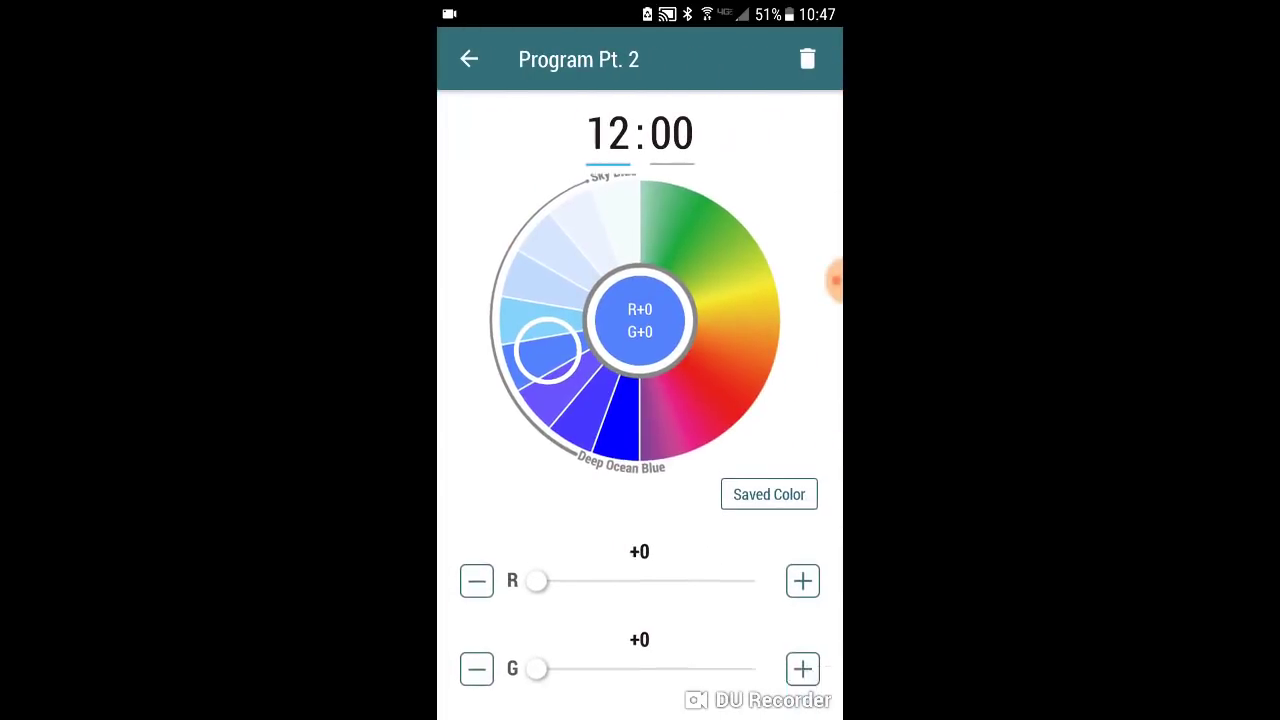
scroll("down", 3)
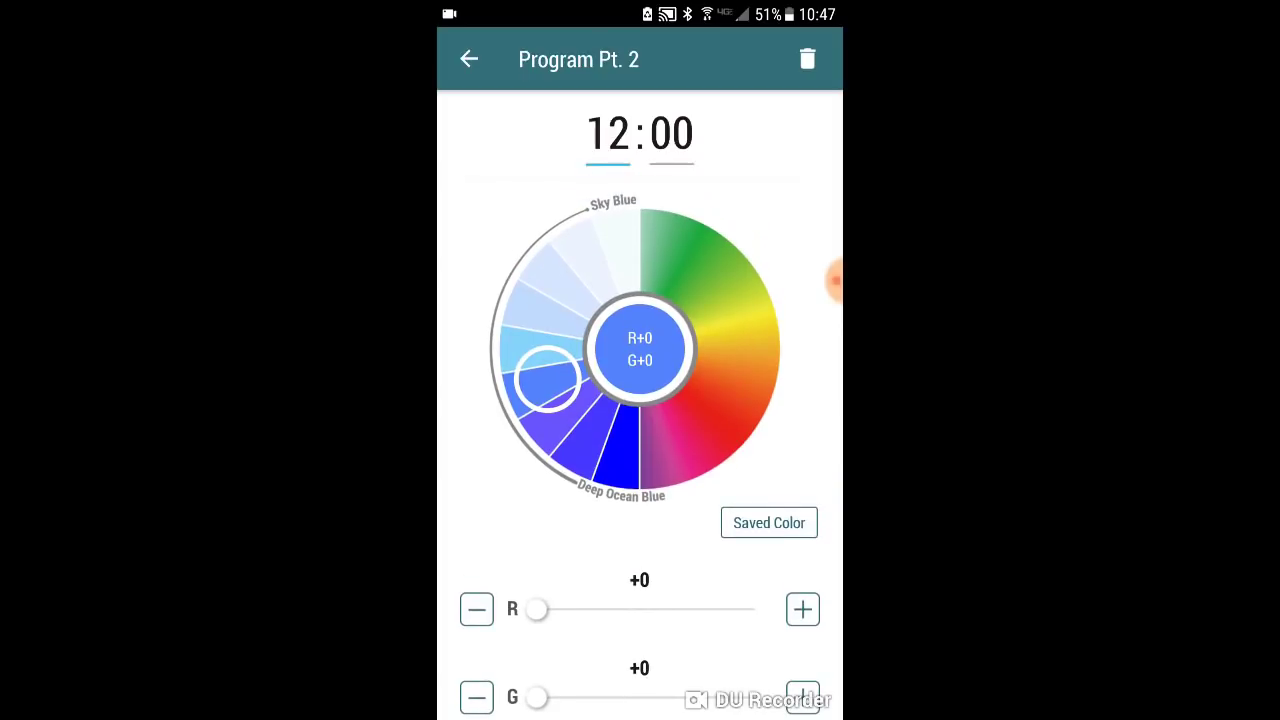
left_click(468, 60)
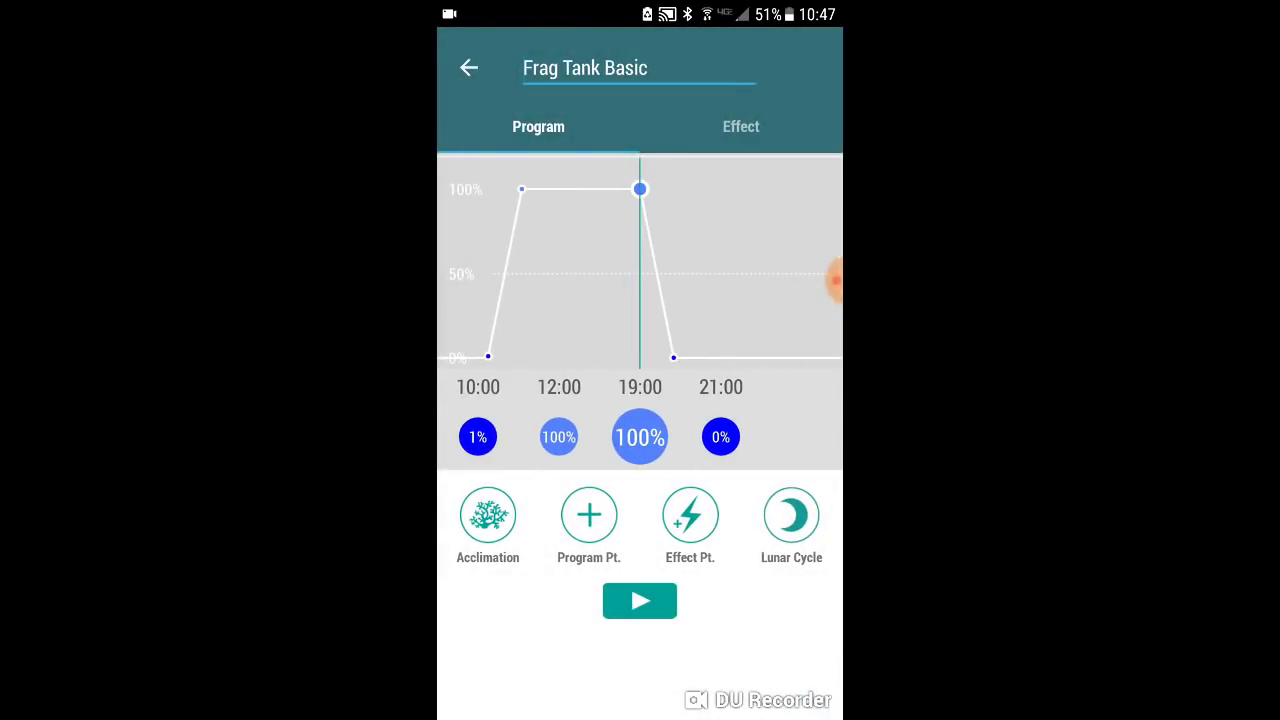
- Review the 19:00 and 21:00 points, then run the schedule preview along the timeline
left_click(640, 436)
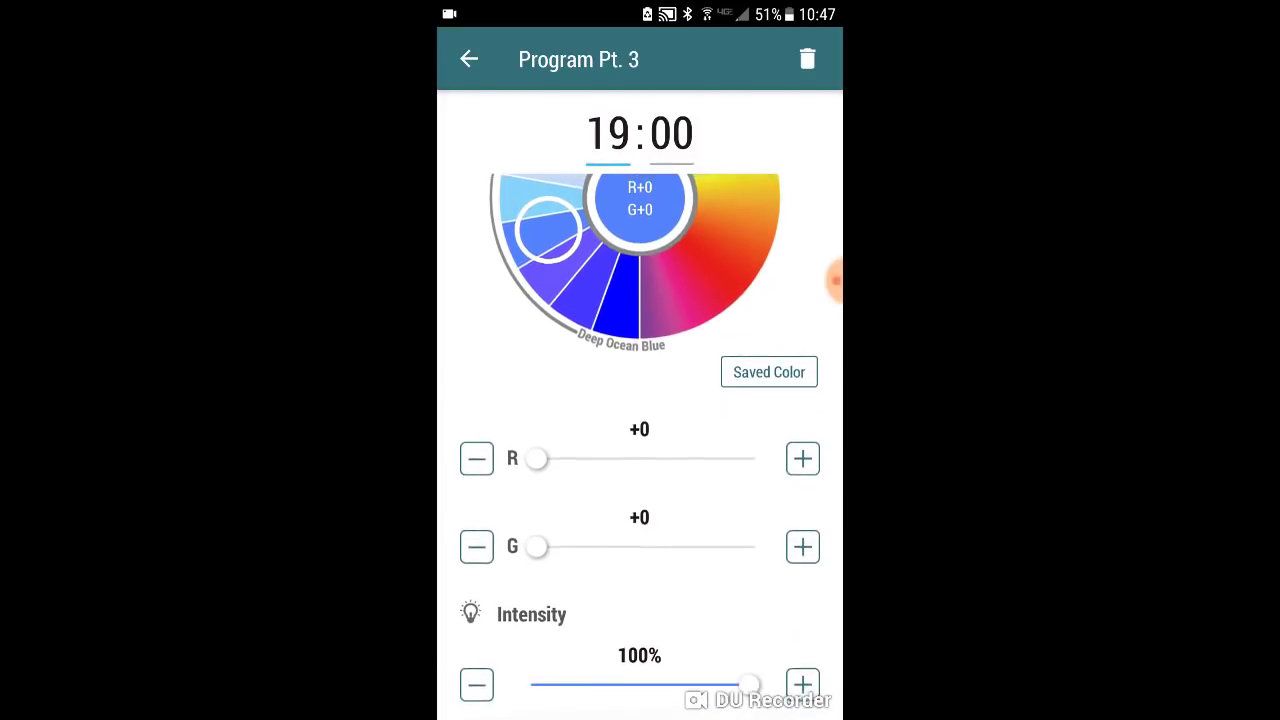
left_click(468, 60)
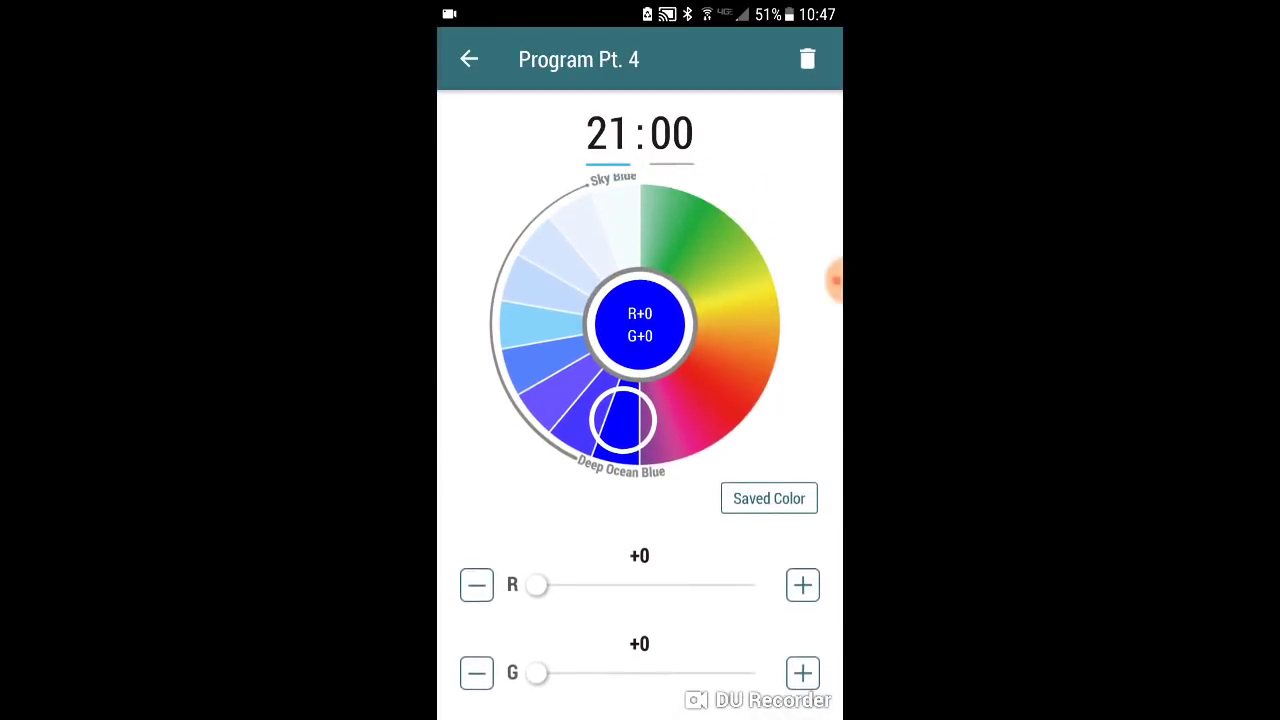
left_click(468, 60)
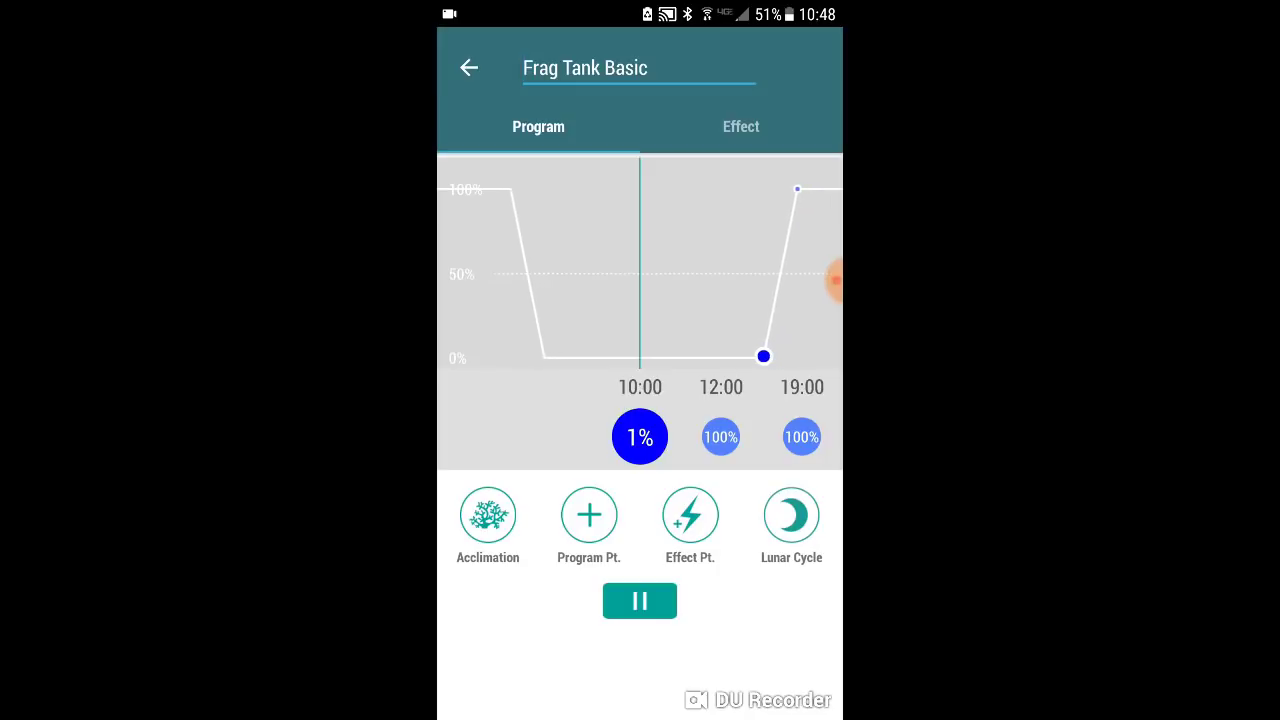
left_click_drag(764, 356, 724, 356)
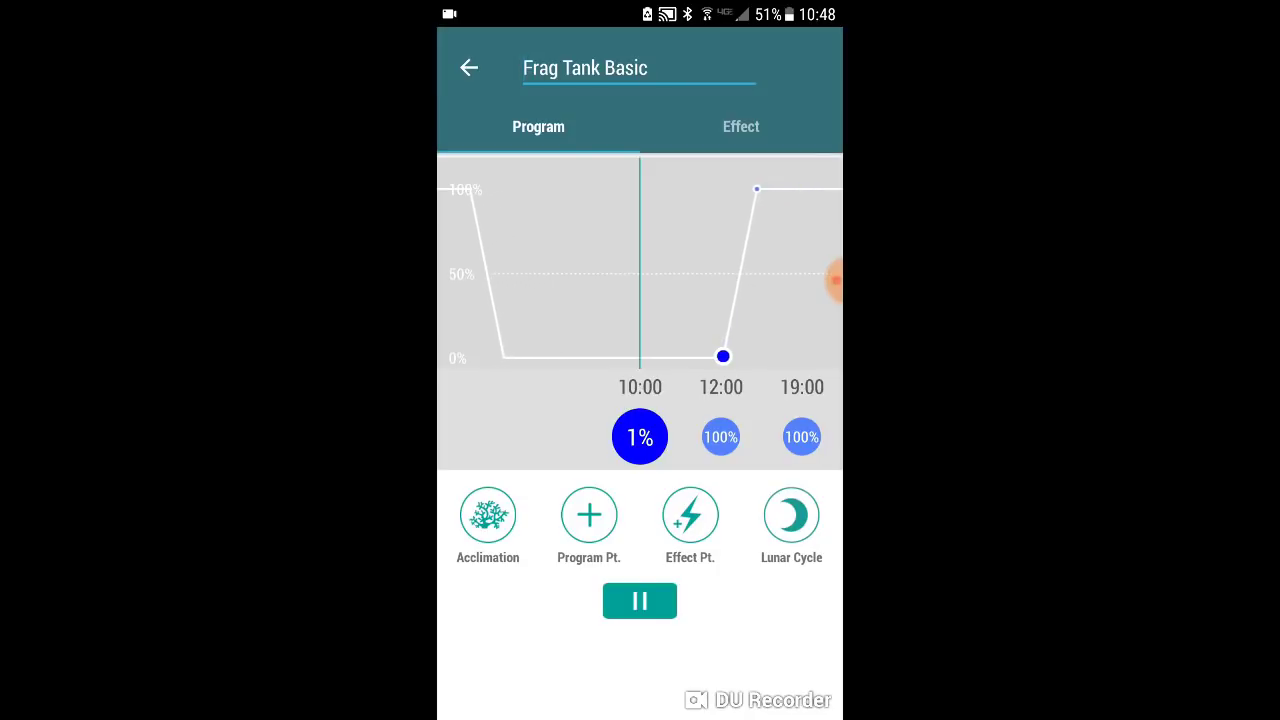
left_click_drag(724, 356, 680, 356)
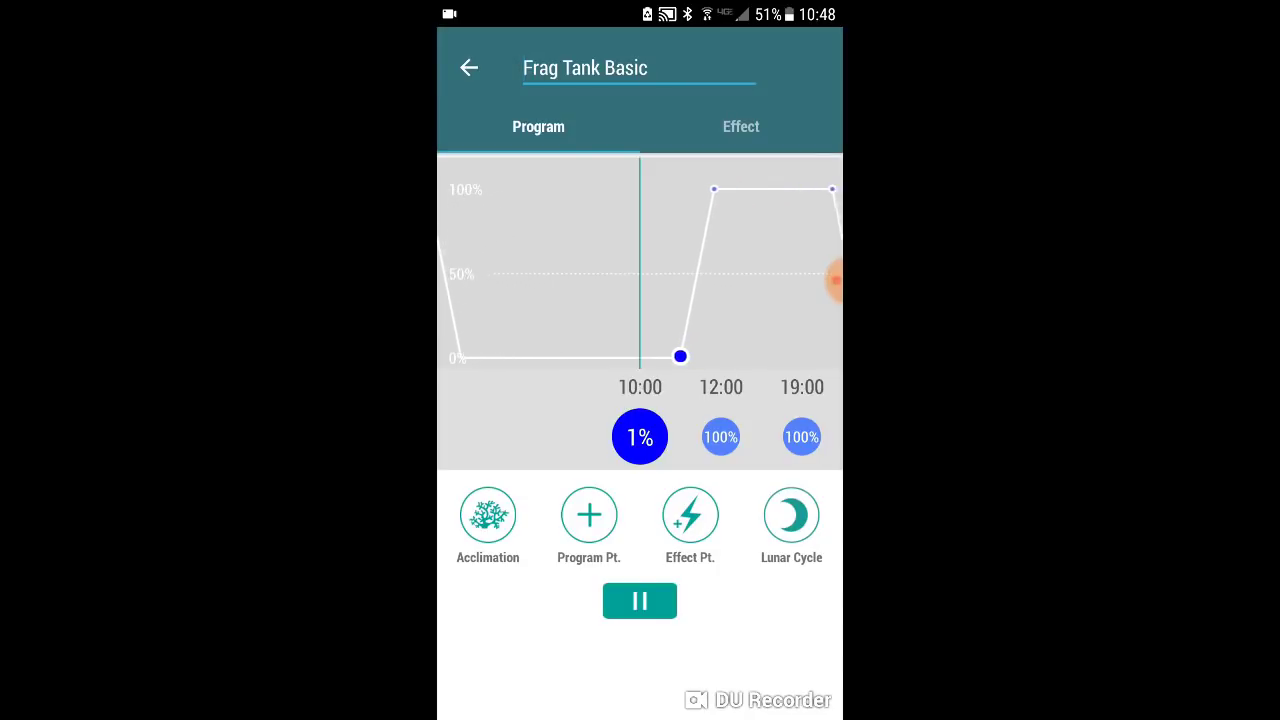